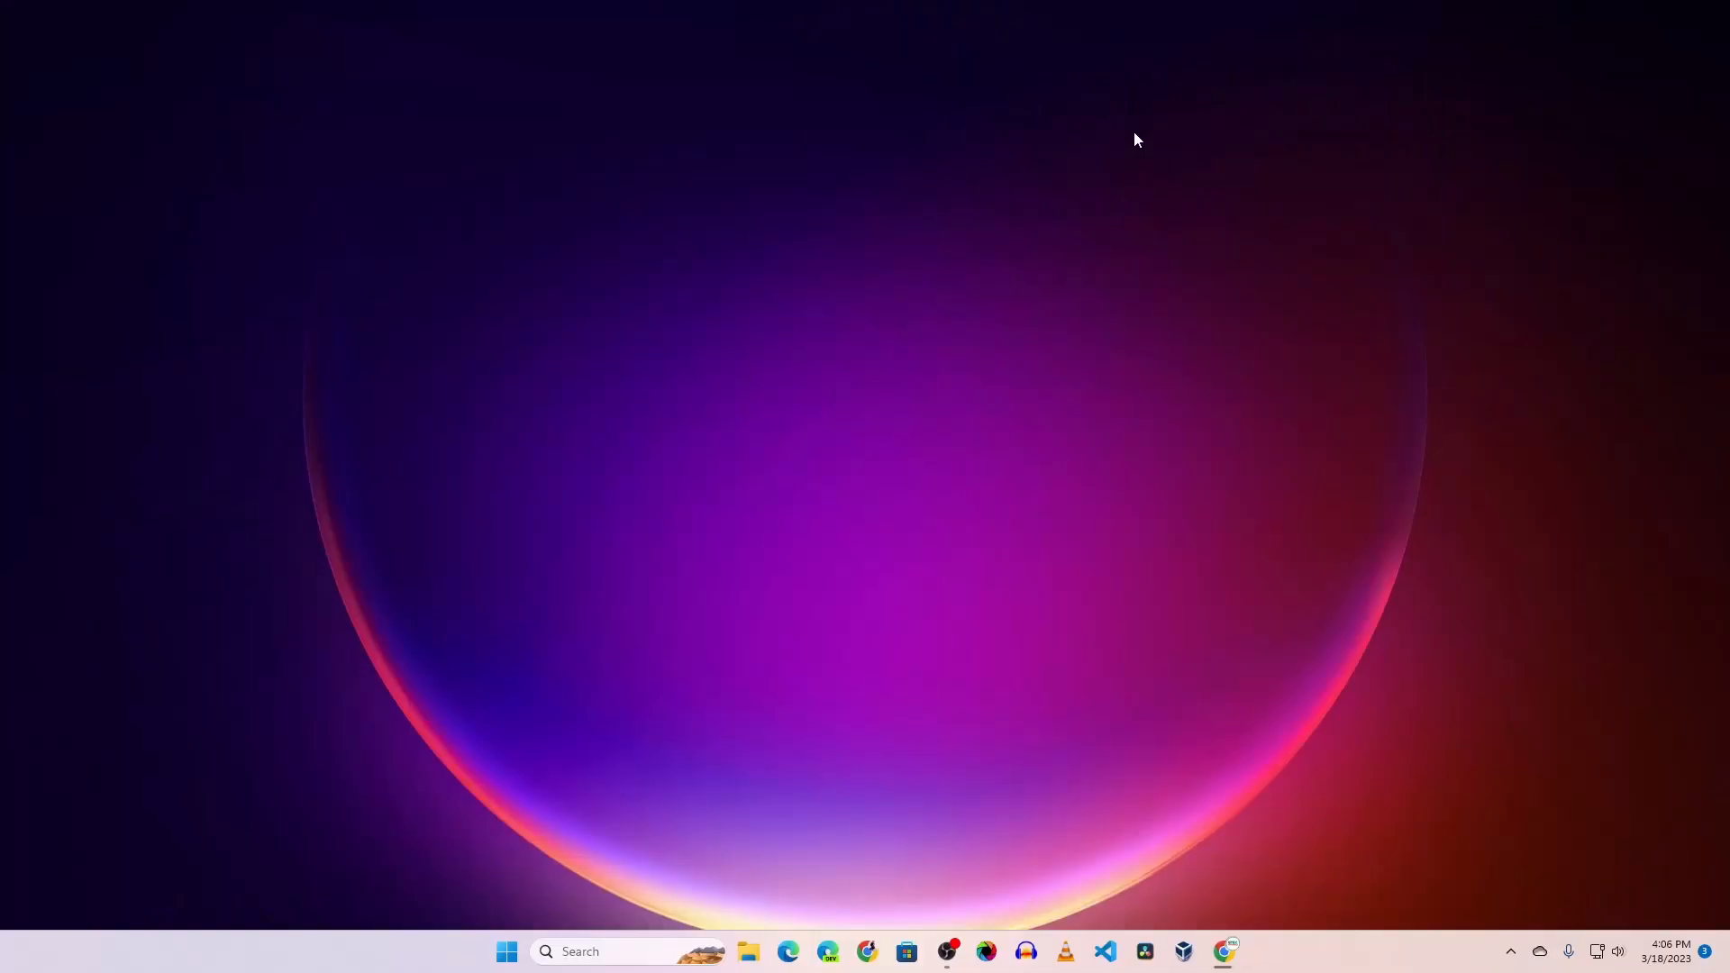
mouse_move(1145, 216)
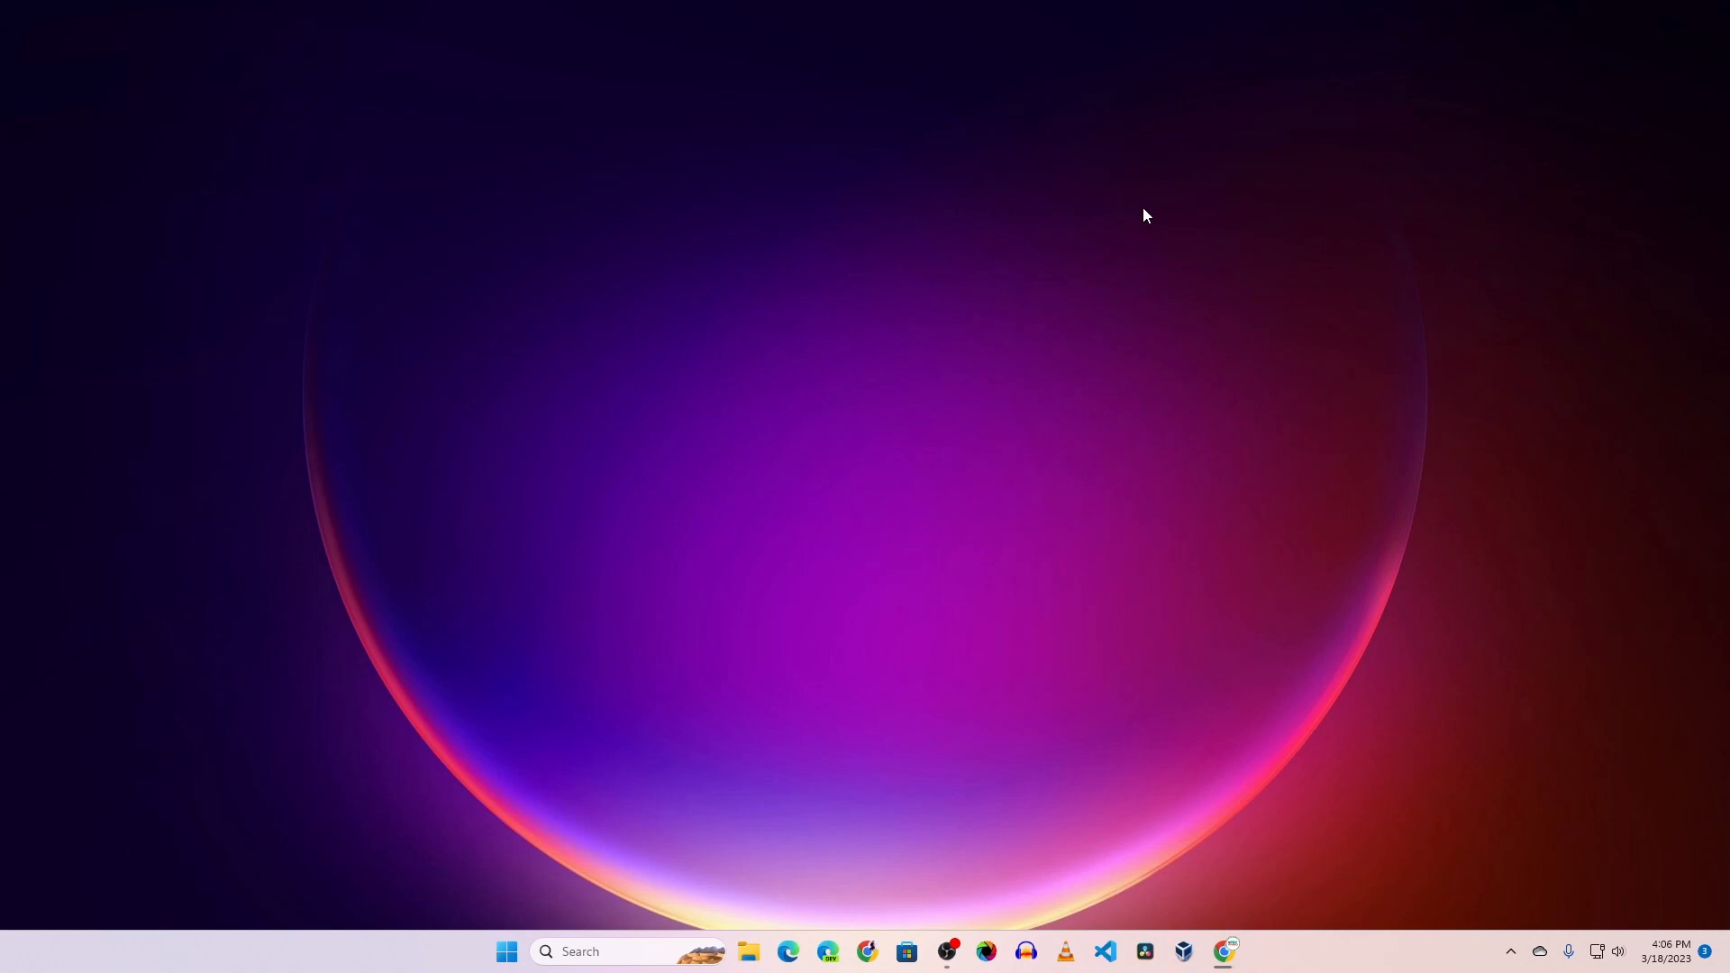
mouse_move(1163, 382)
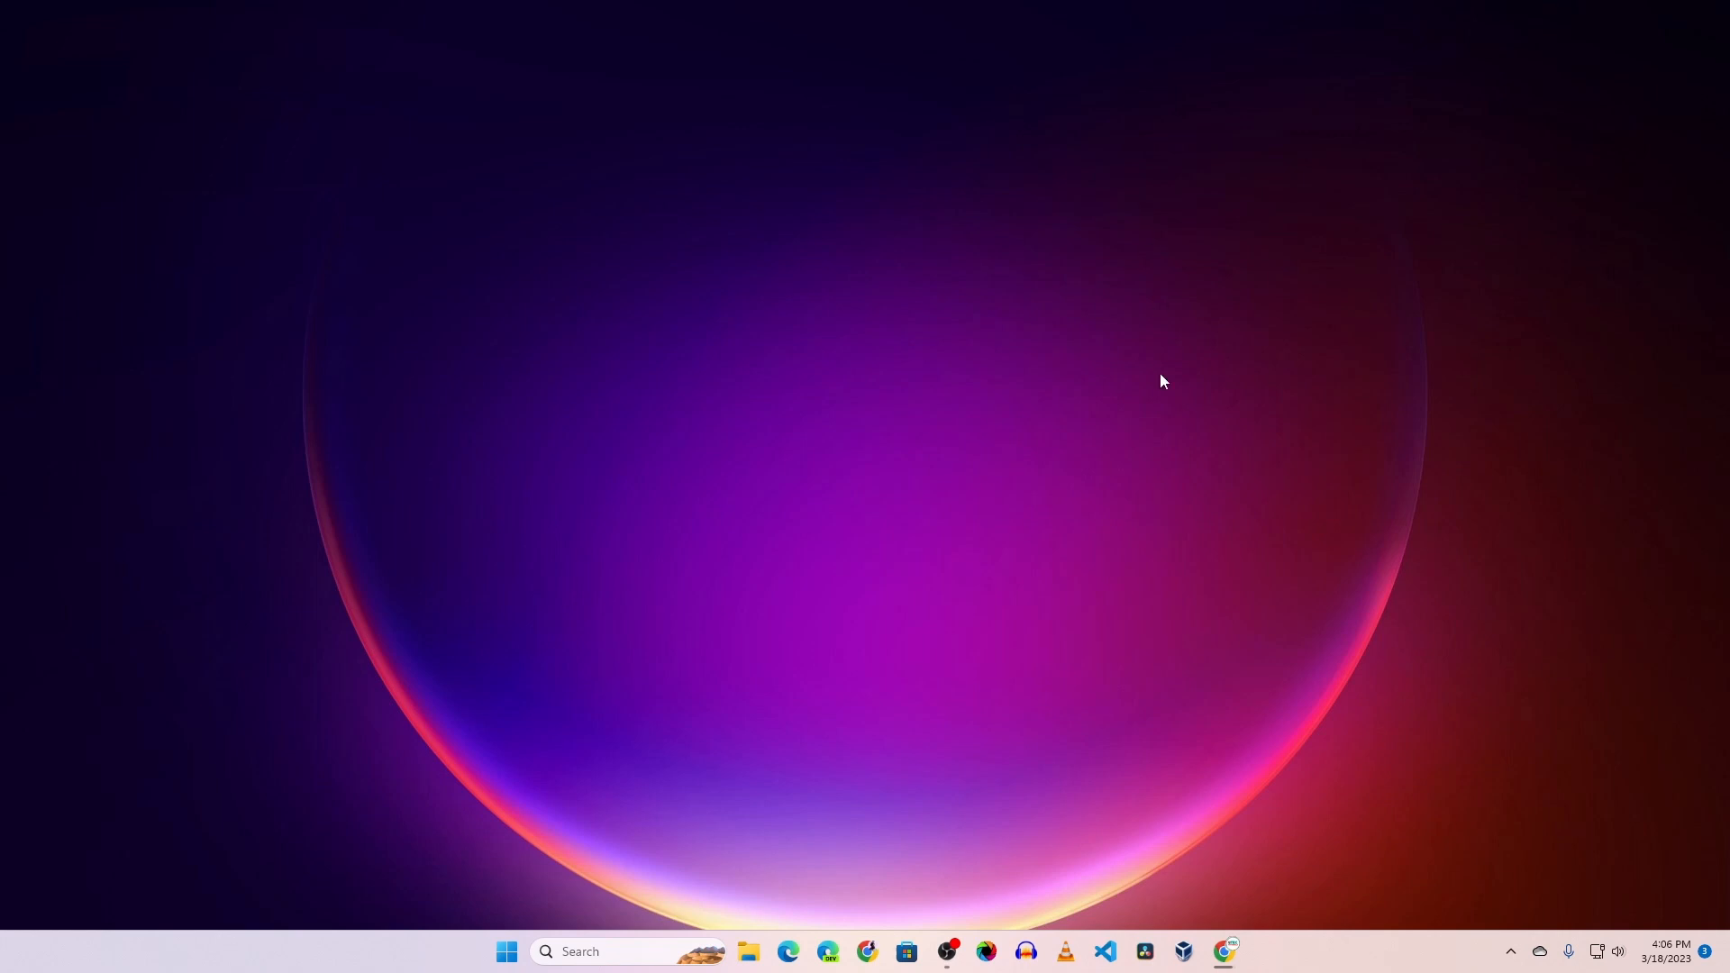
- Search 'tiny11' in Chrome, open its Internet Archive item and list the ISO image files
left_click(1223, 951)
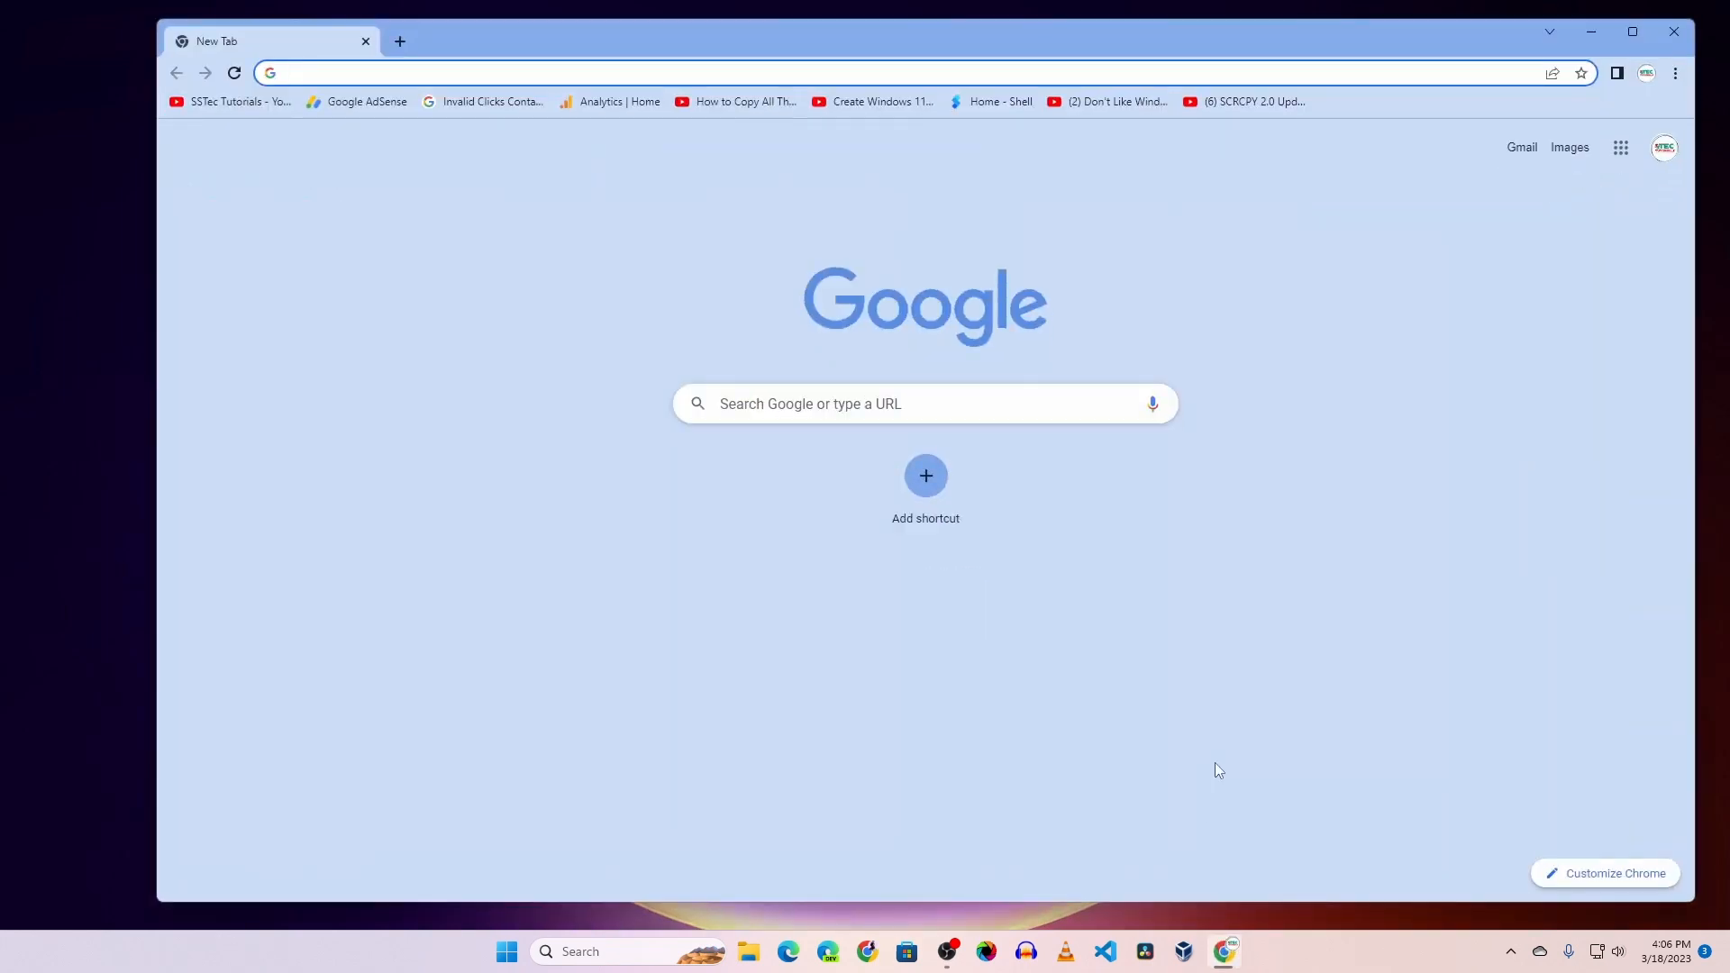
type("tiny11")
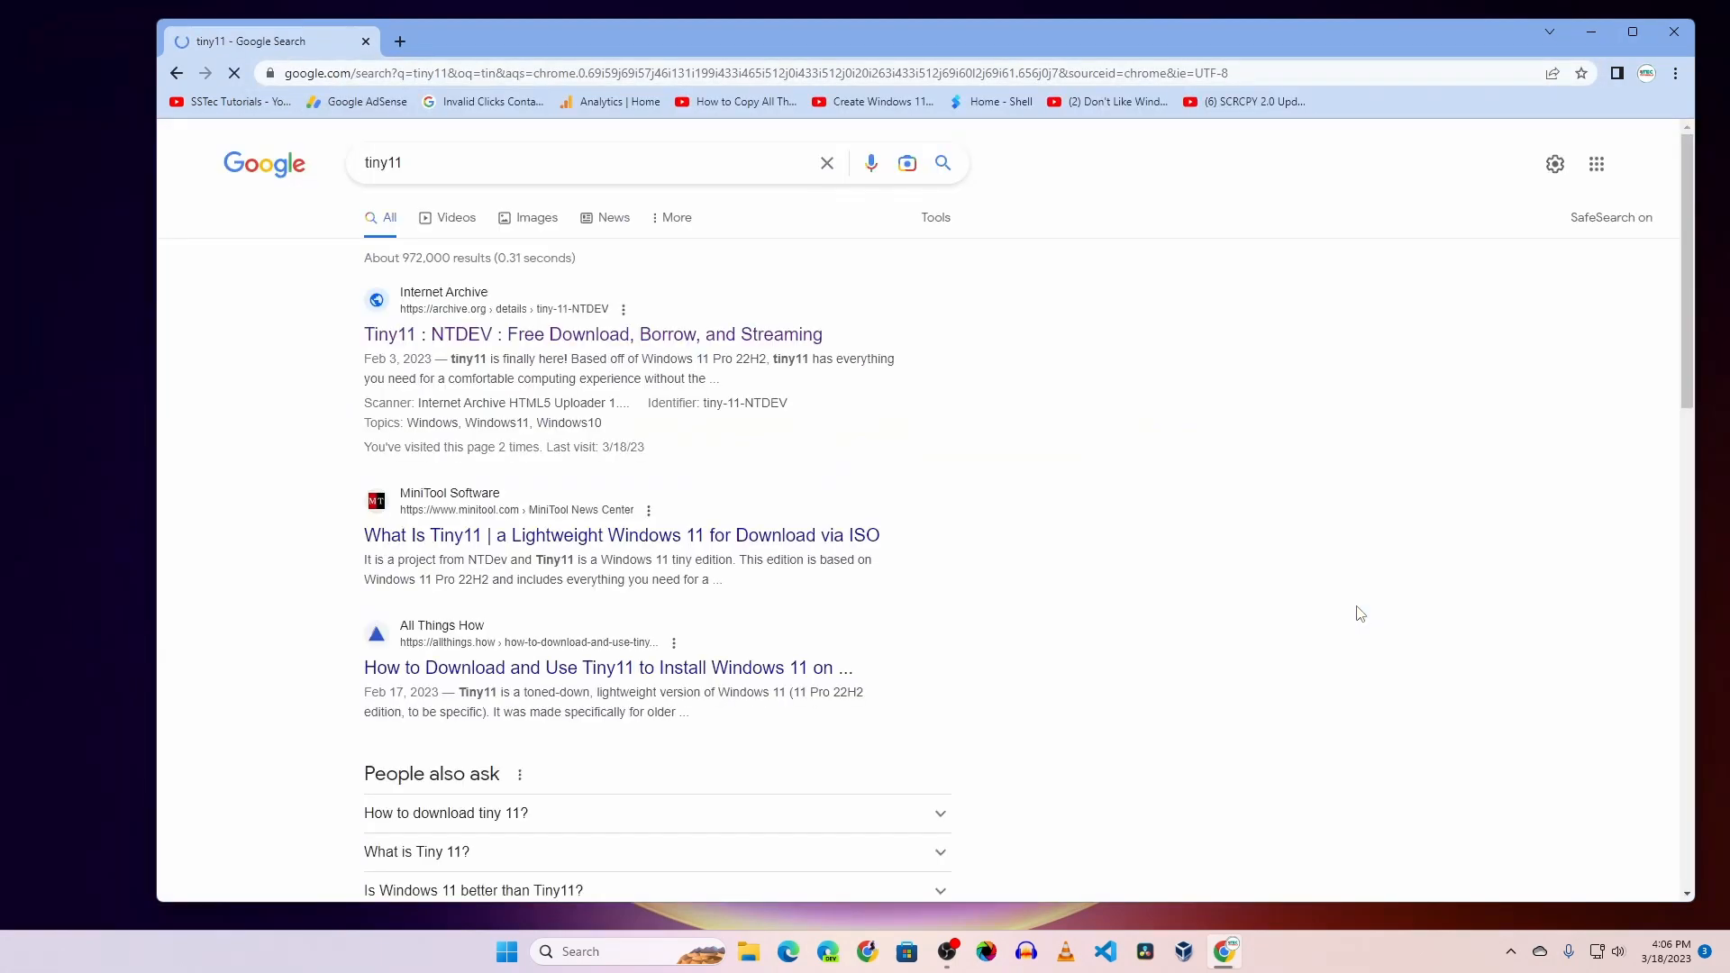
left_click(593, 334)
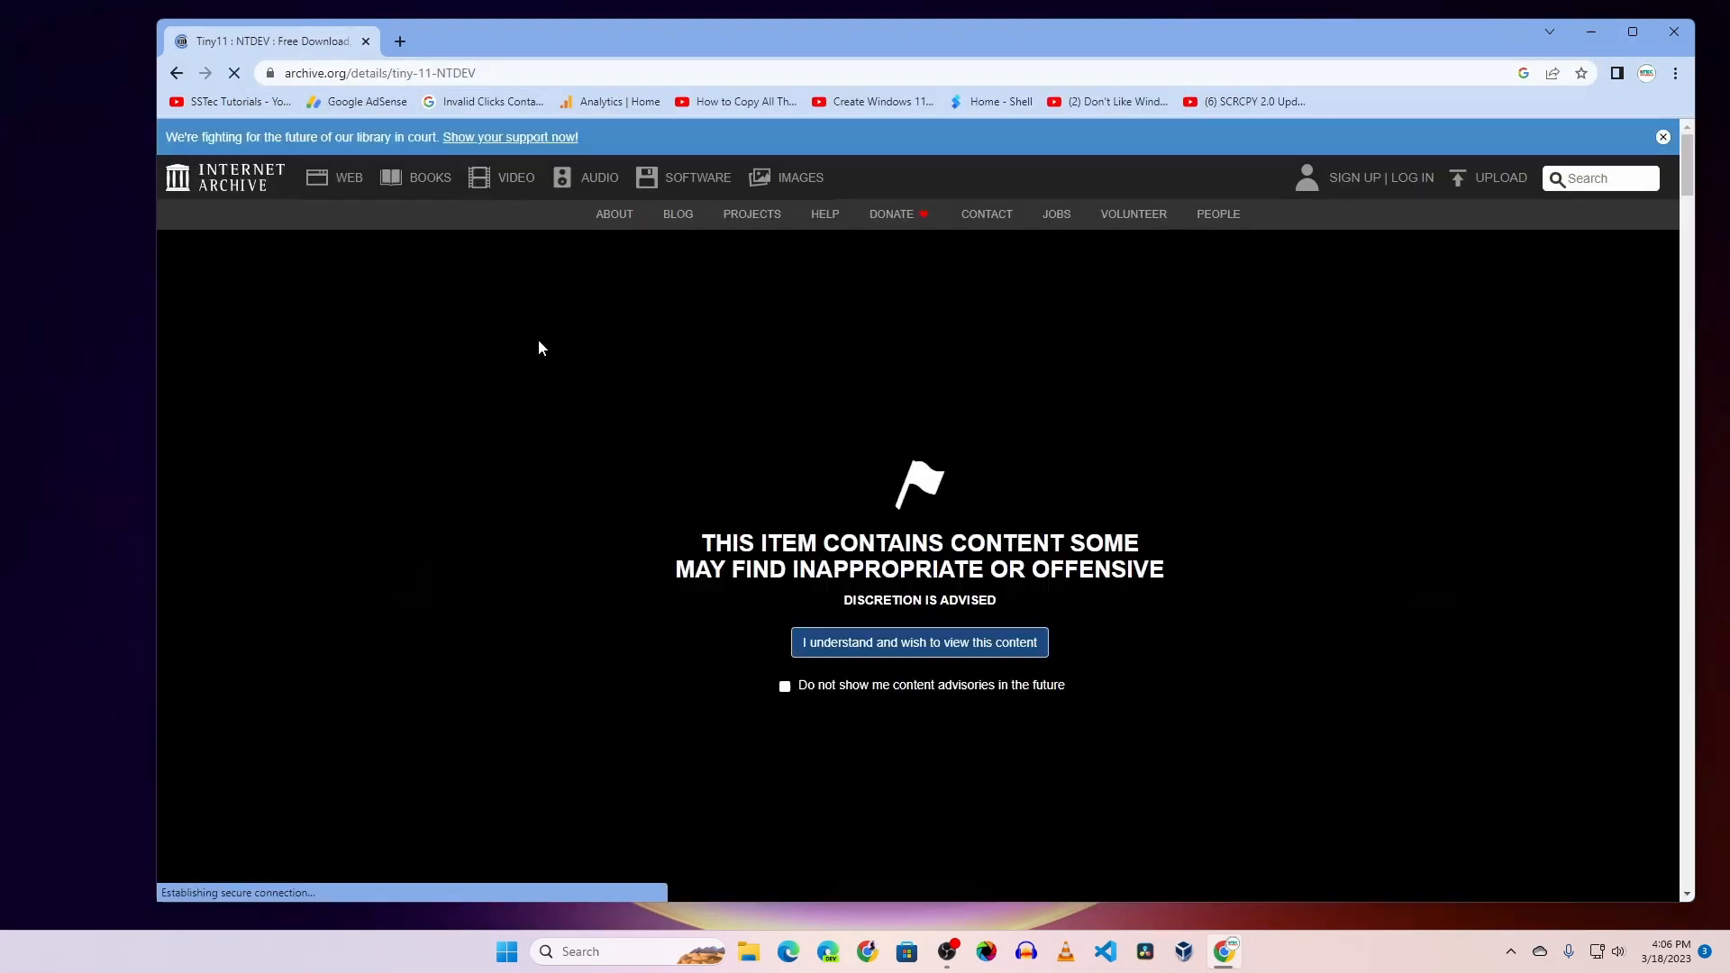
left_click(918, 643)
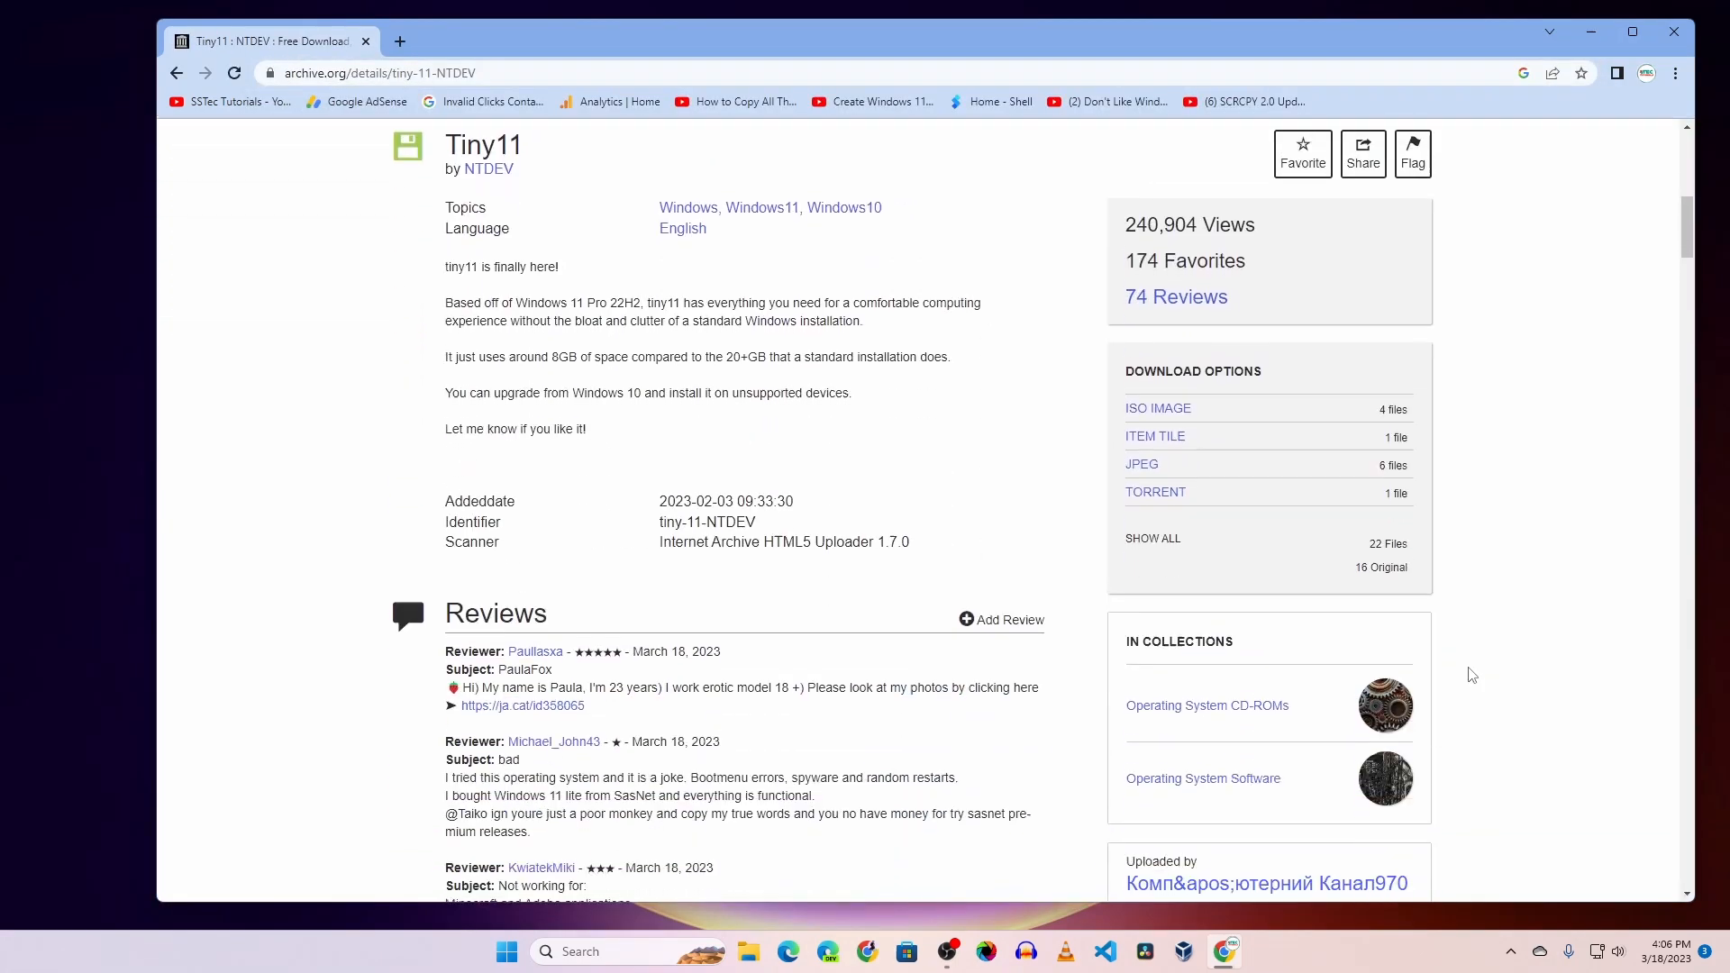
mouse_move(1157, 408)
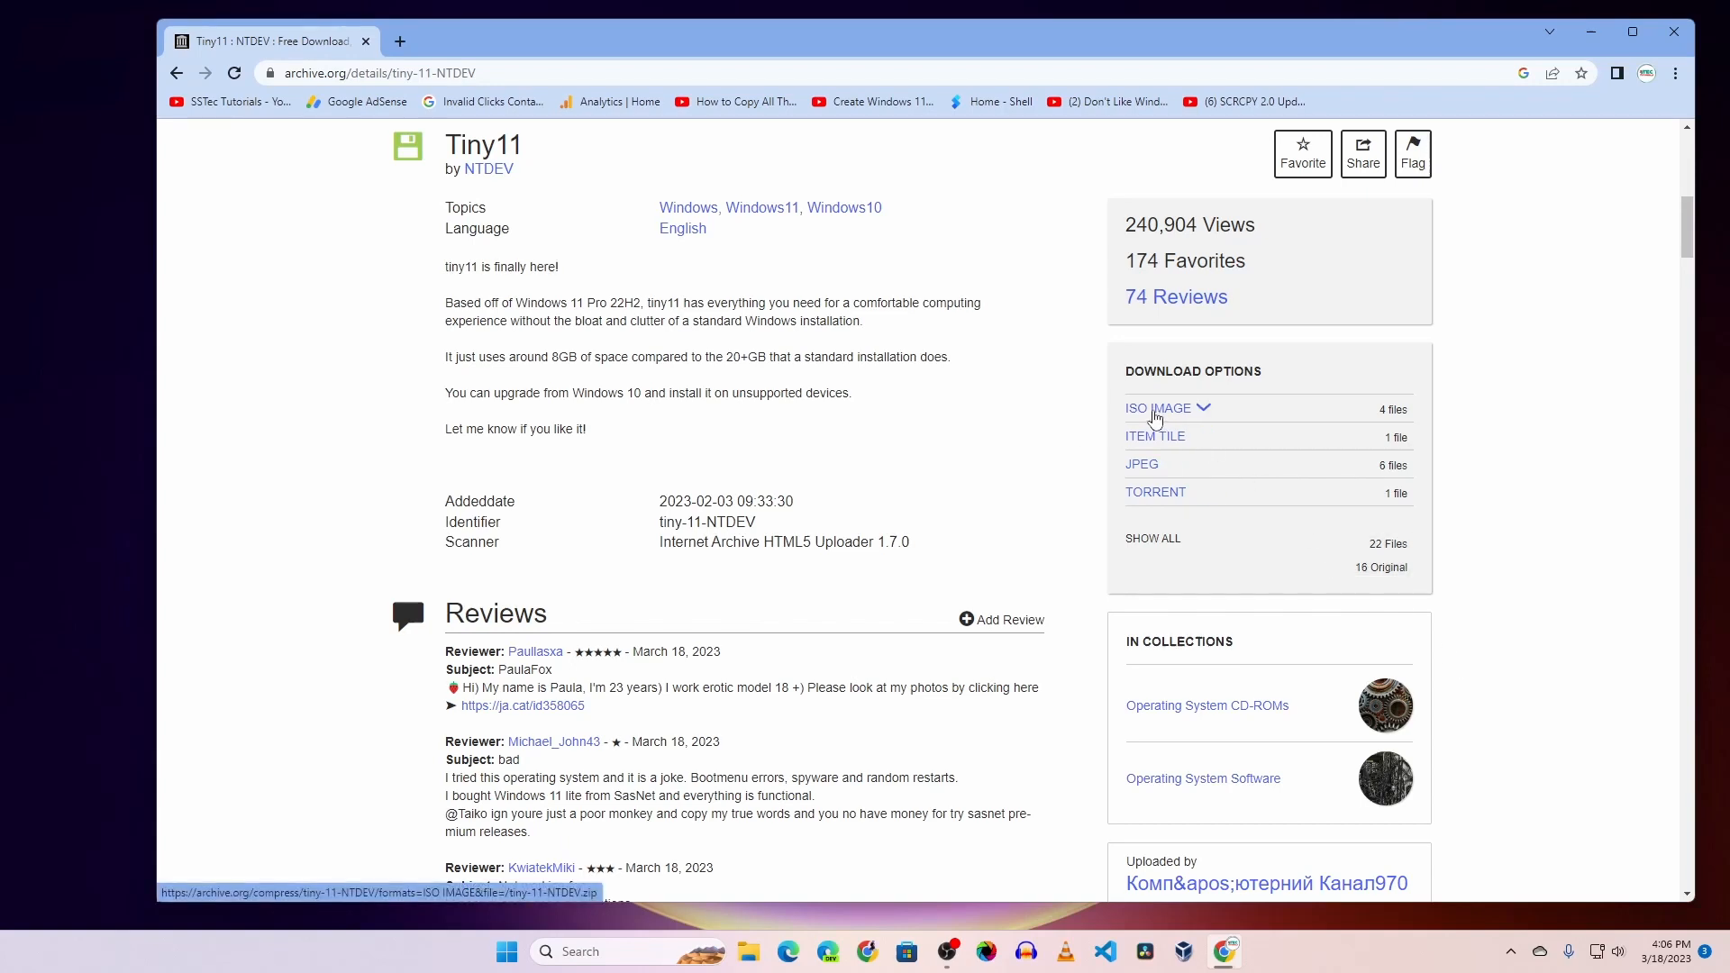
left_click(1151, 408)
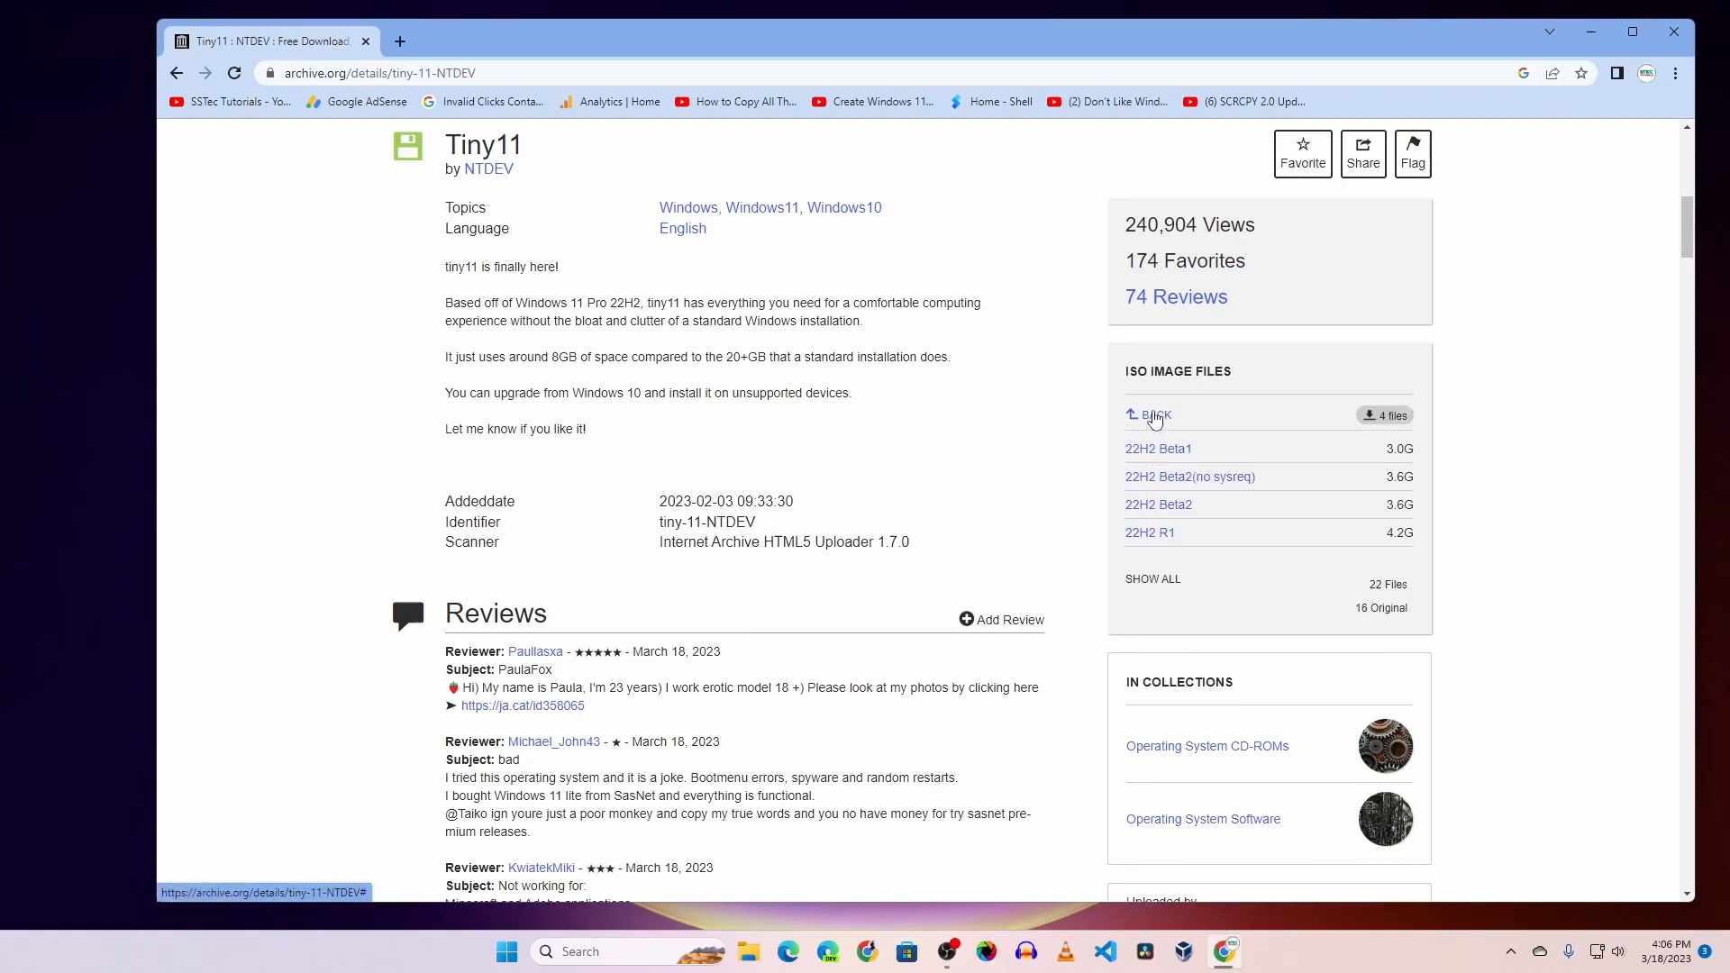
mouse_move(1156, 448)
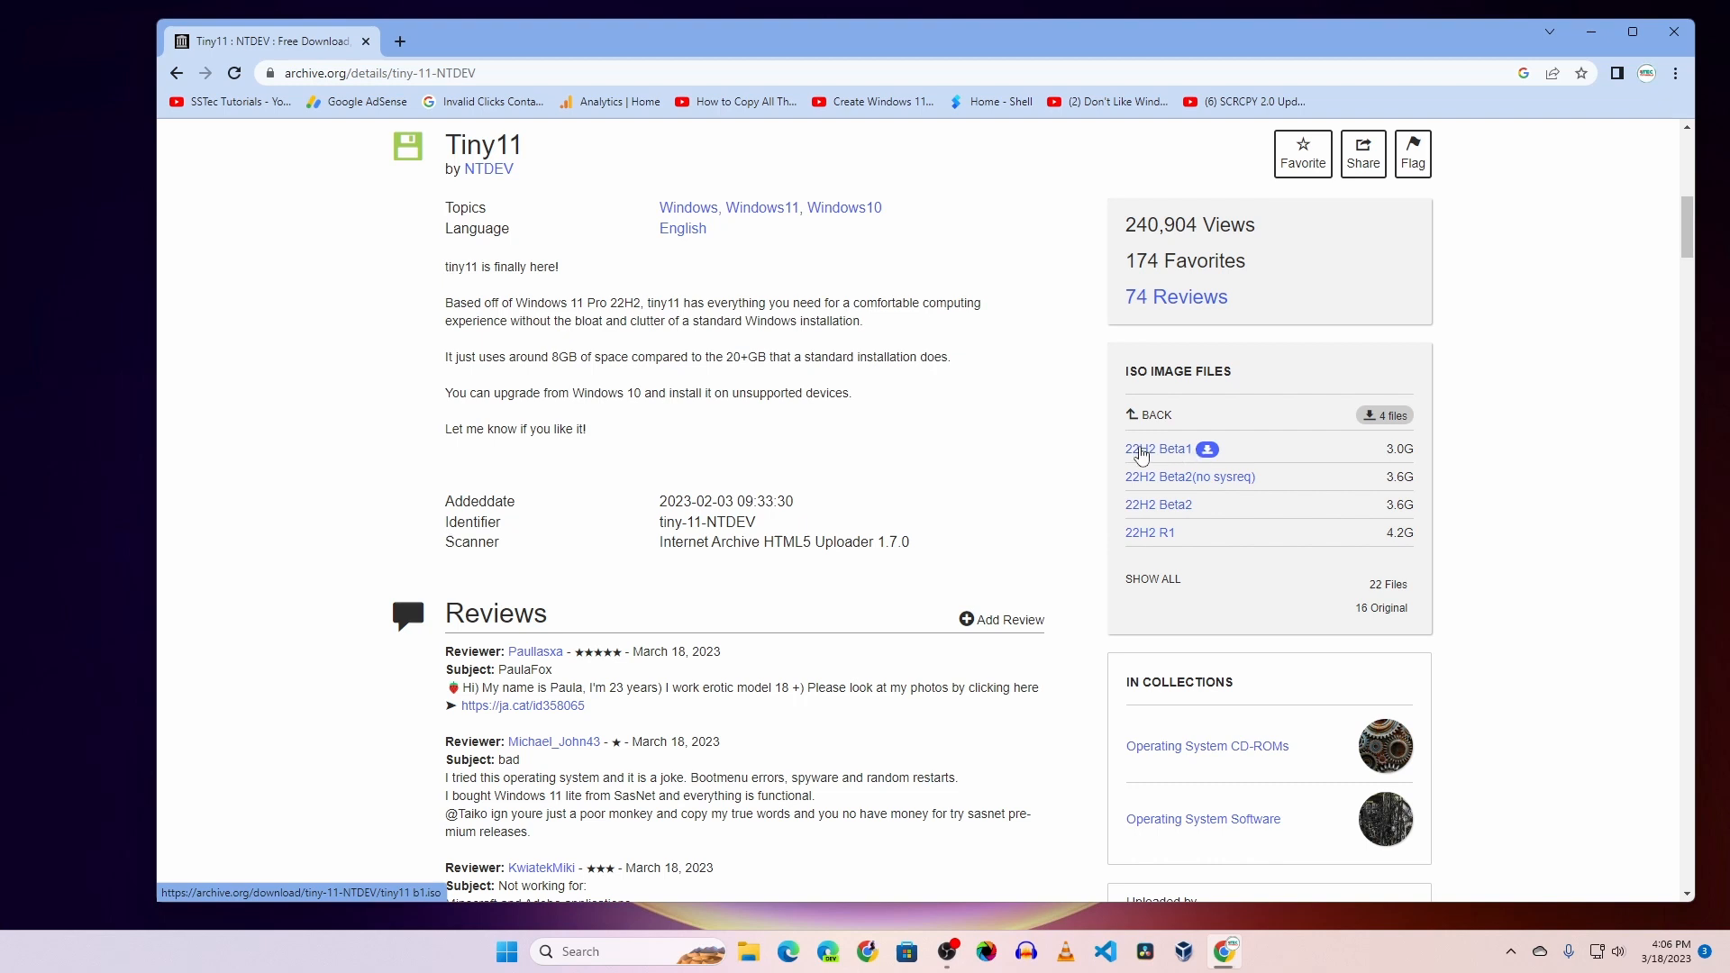
mouse_move(1191, 458)
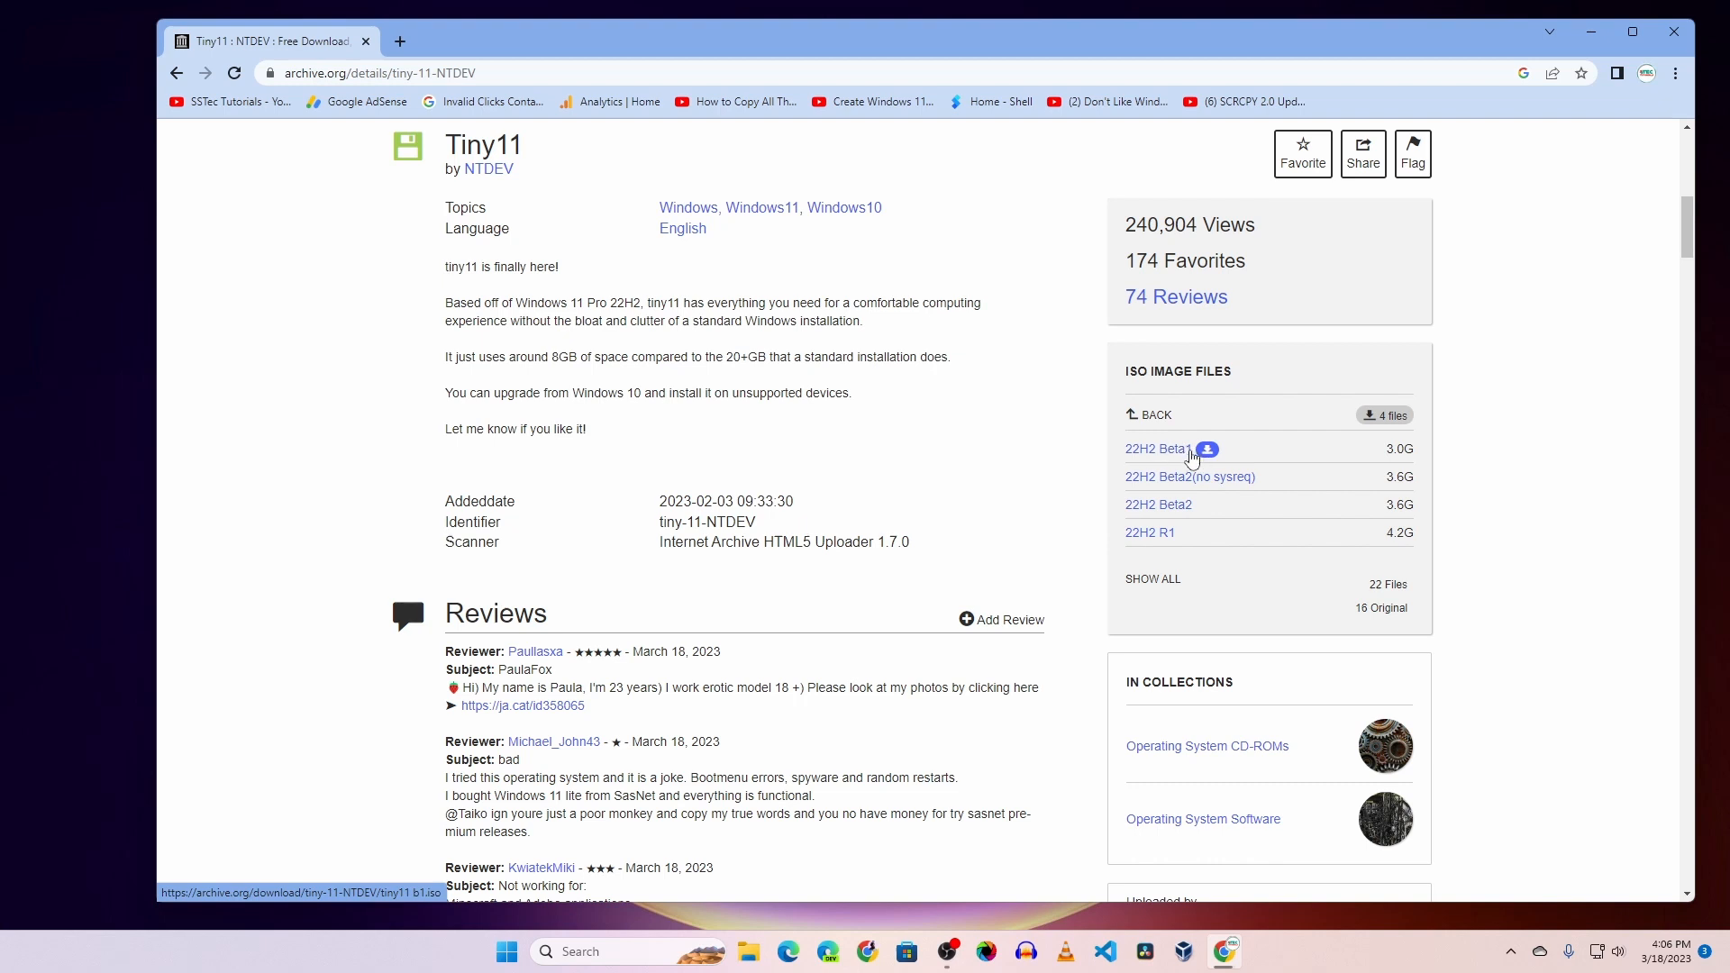
mouse_move(540, 325)
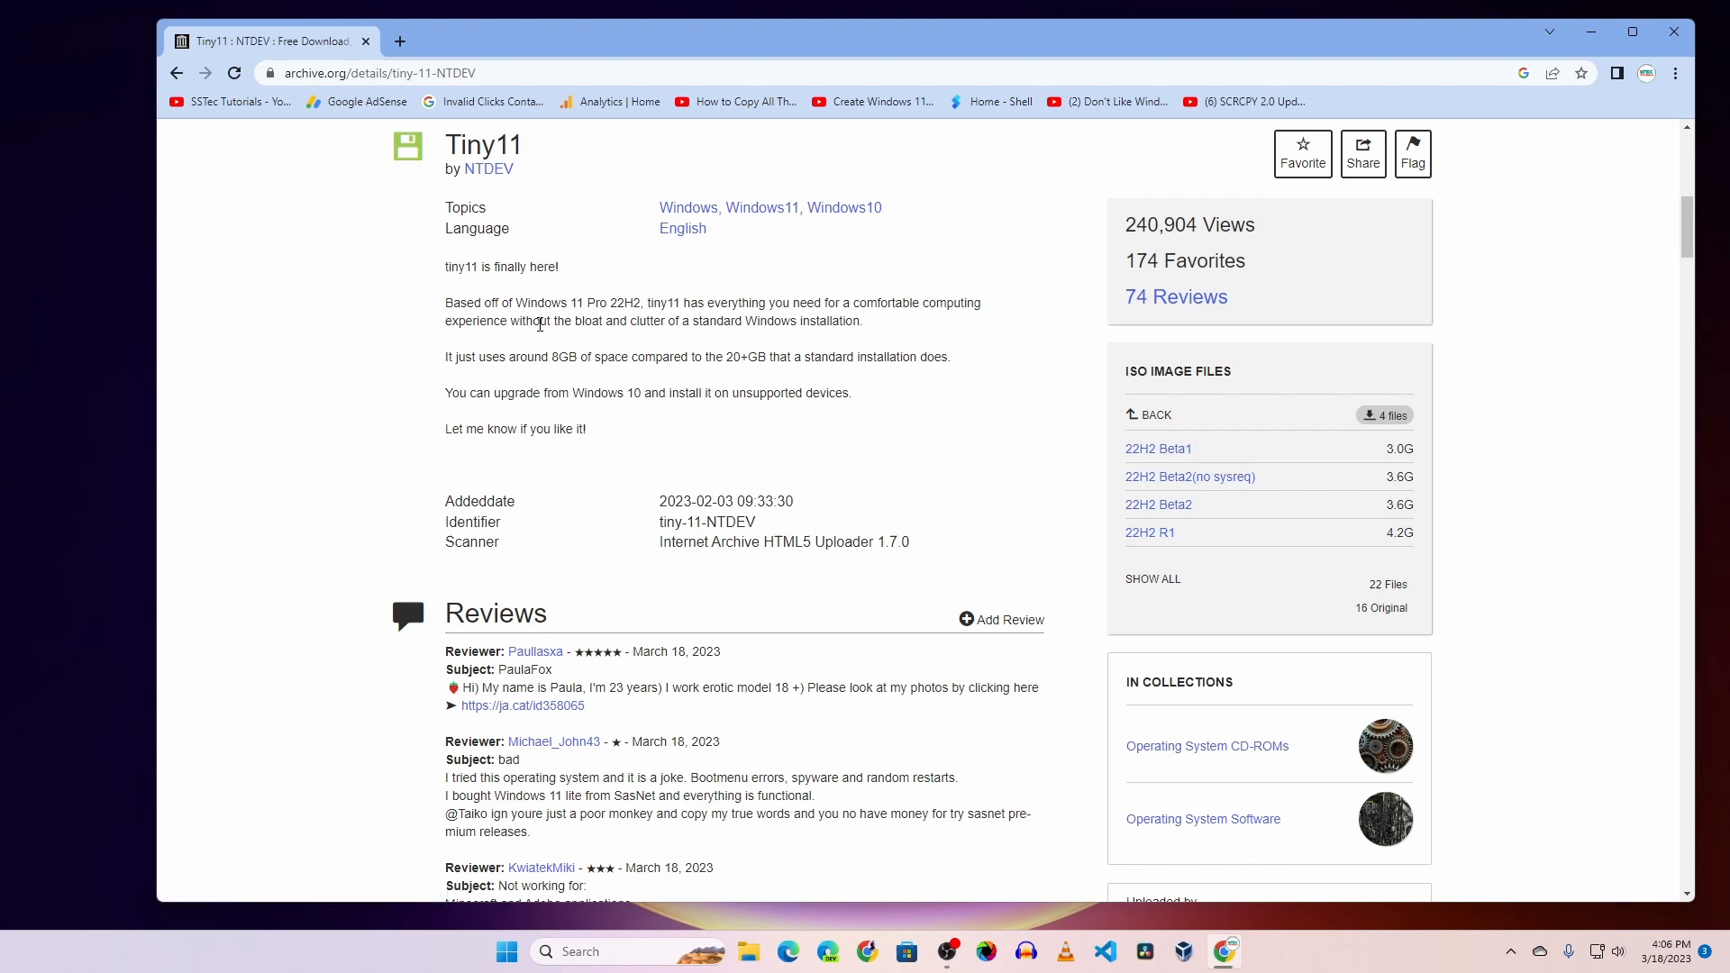
- Search 'rufus download' in a new tab, open rufus.ie and scroll to Download
left_click(614, 40)
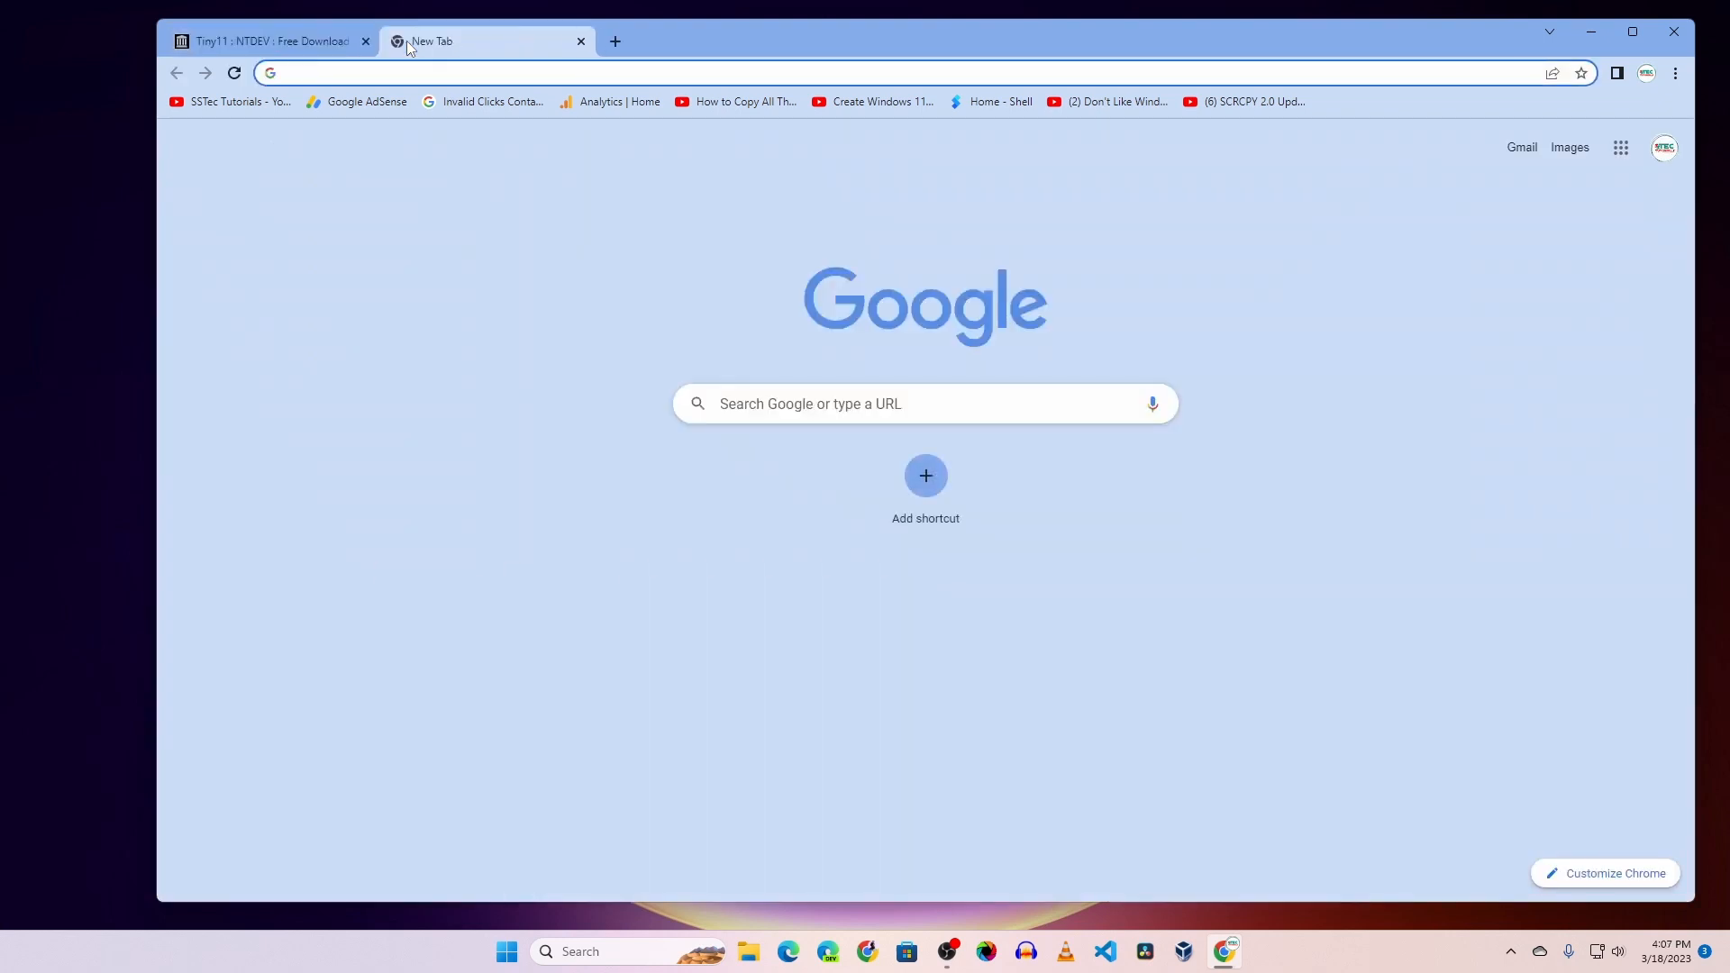
type("rufush download")
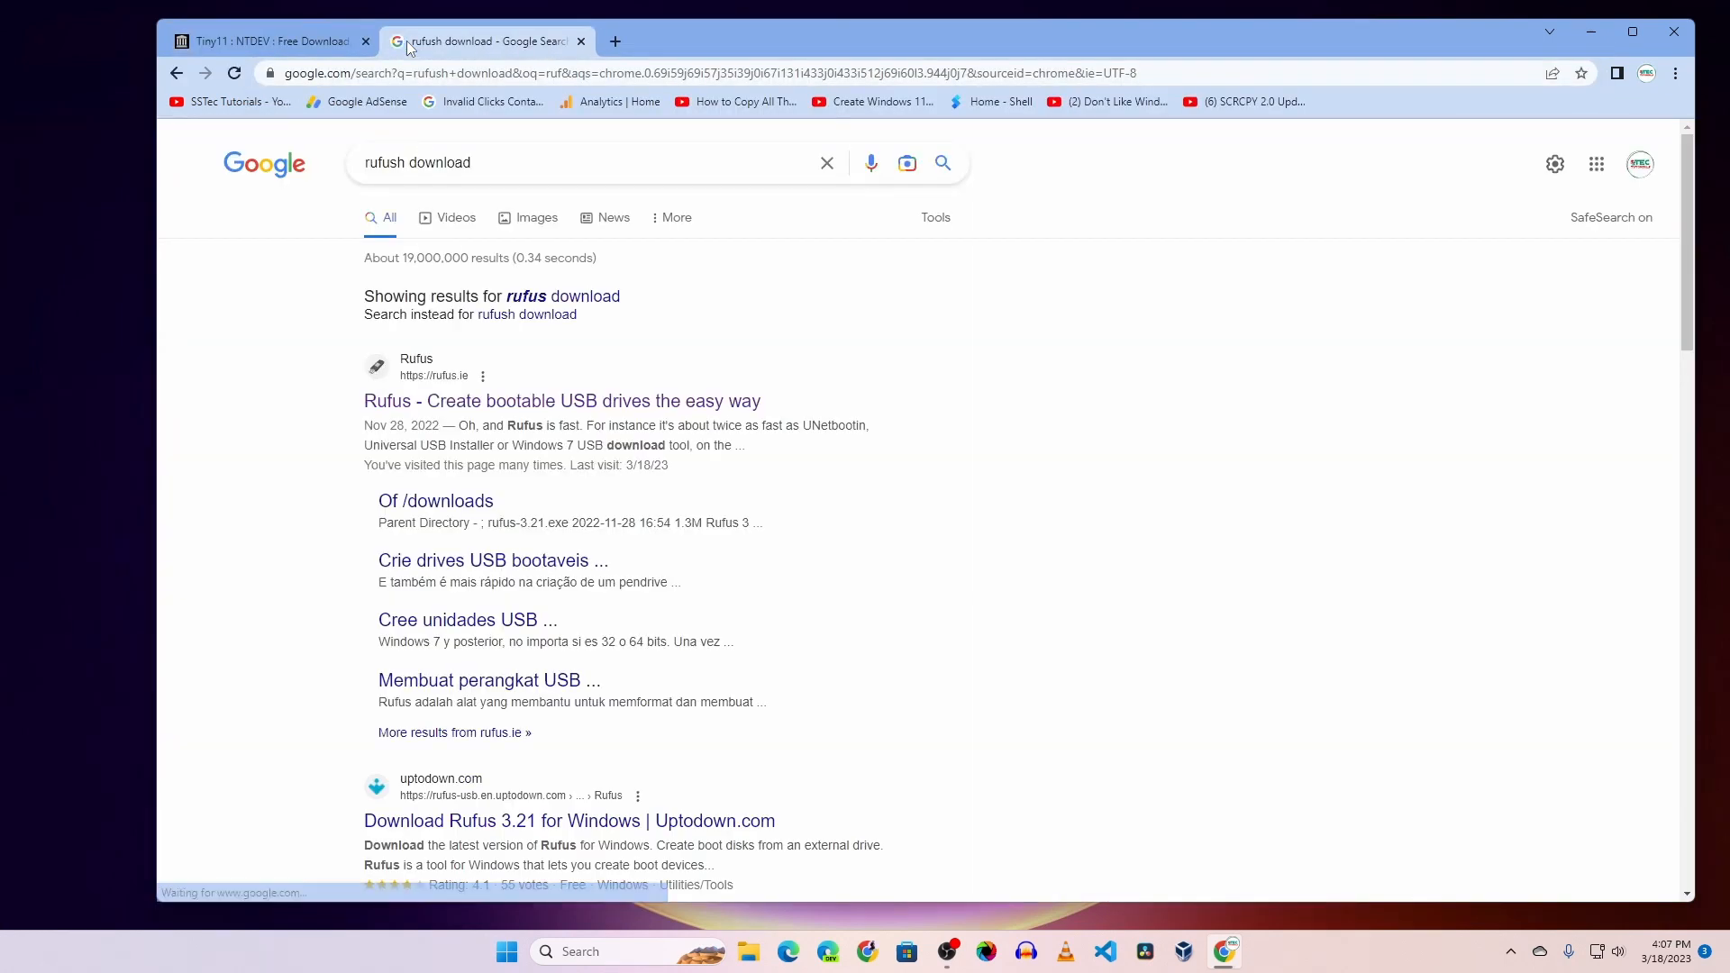
left_click(561, 400)
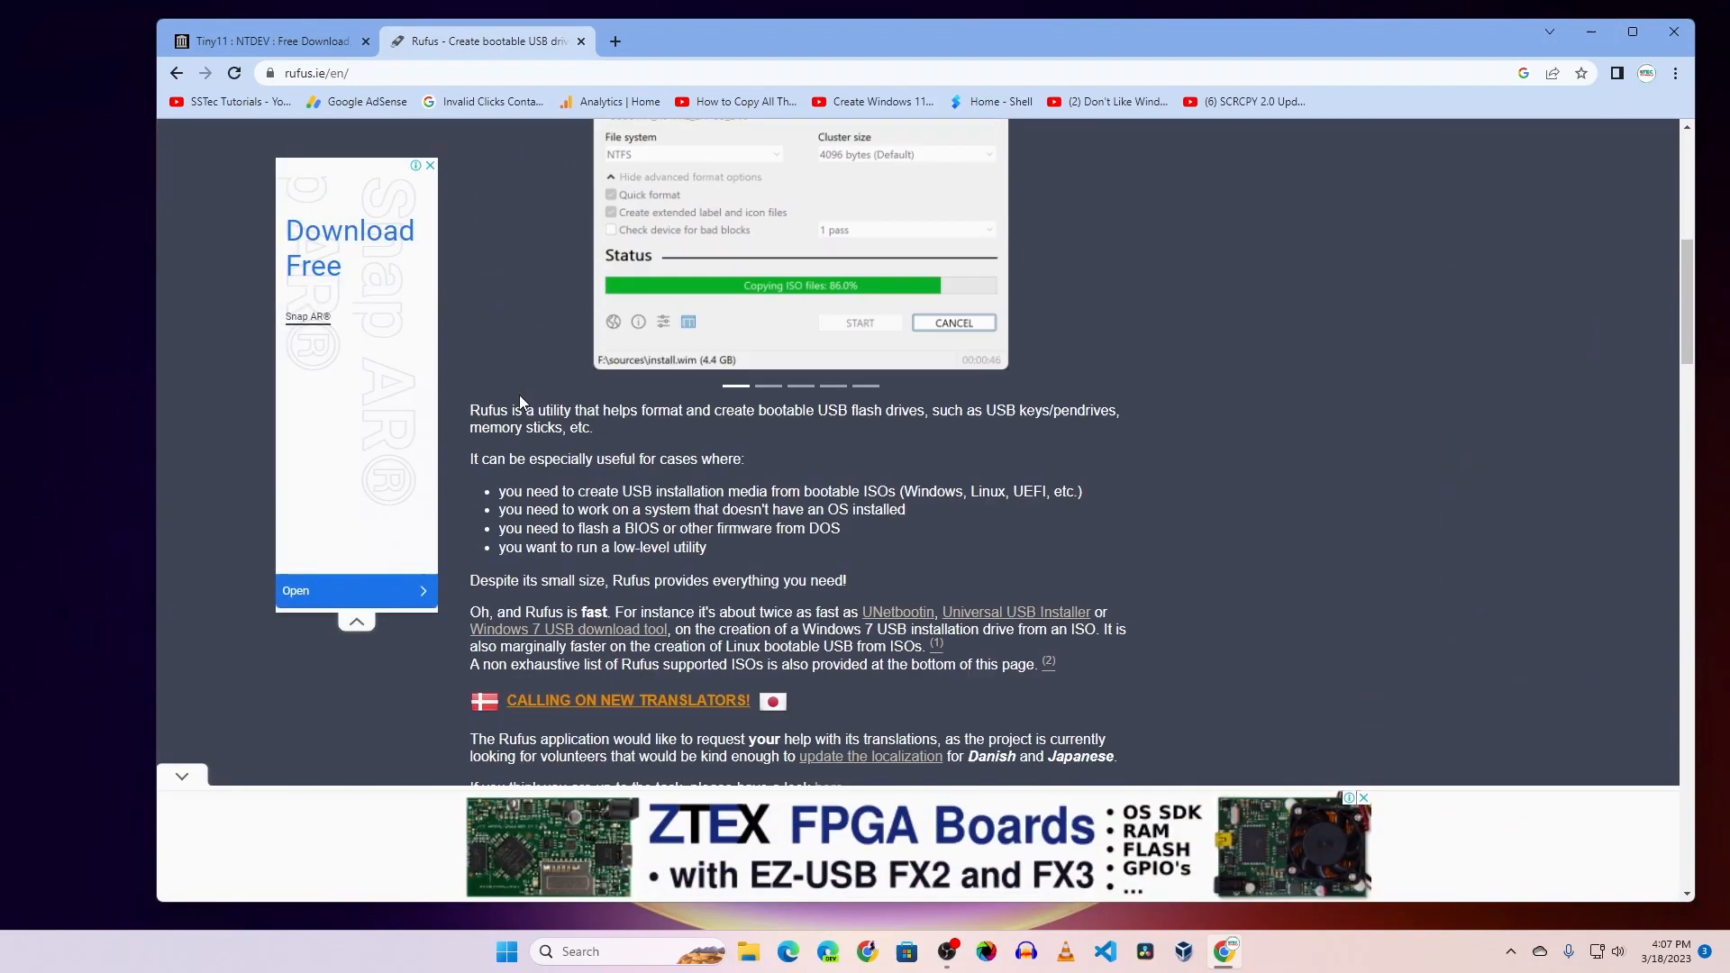
scroll("down", 3)
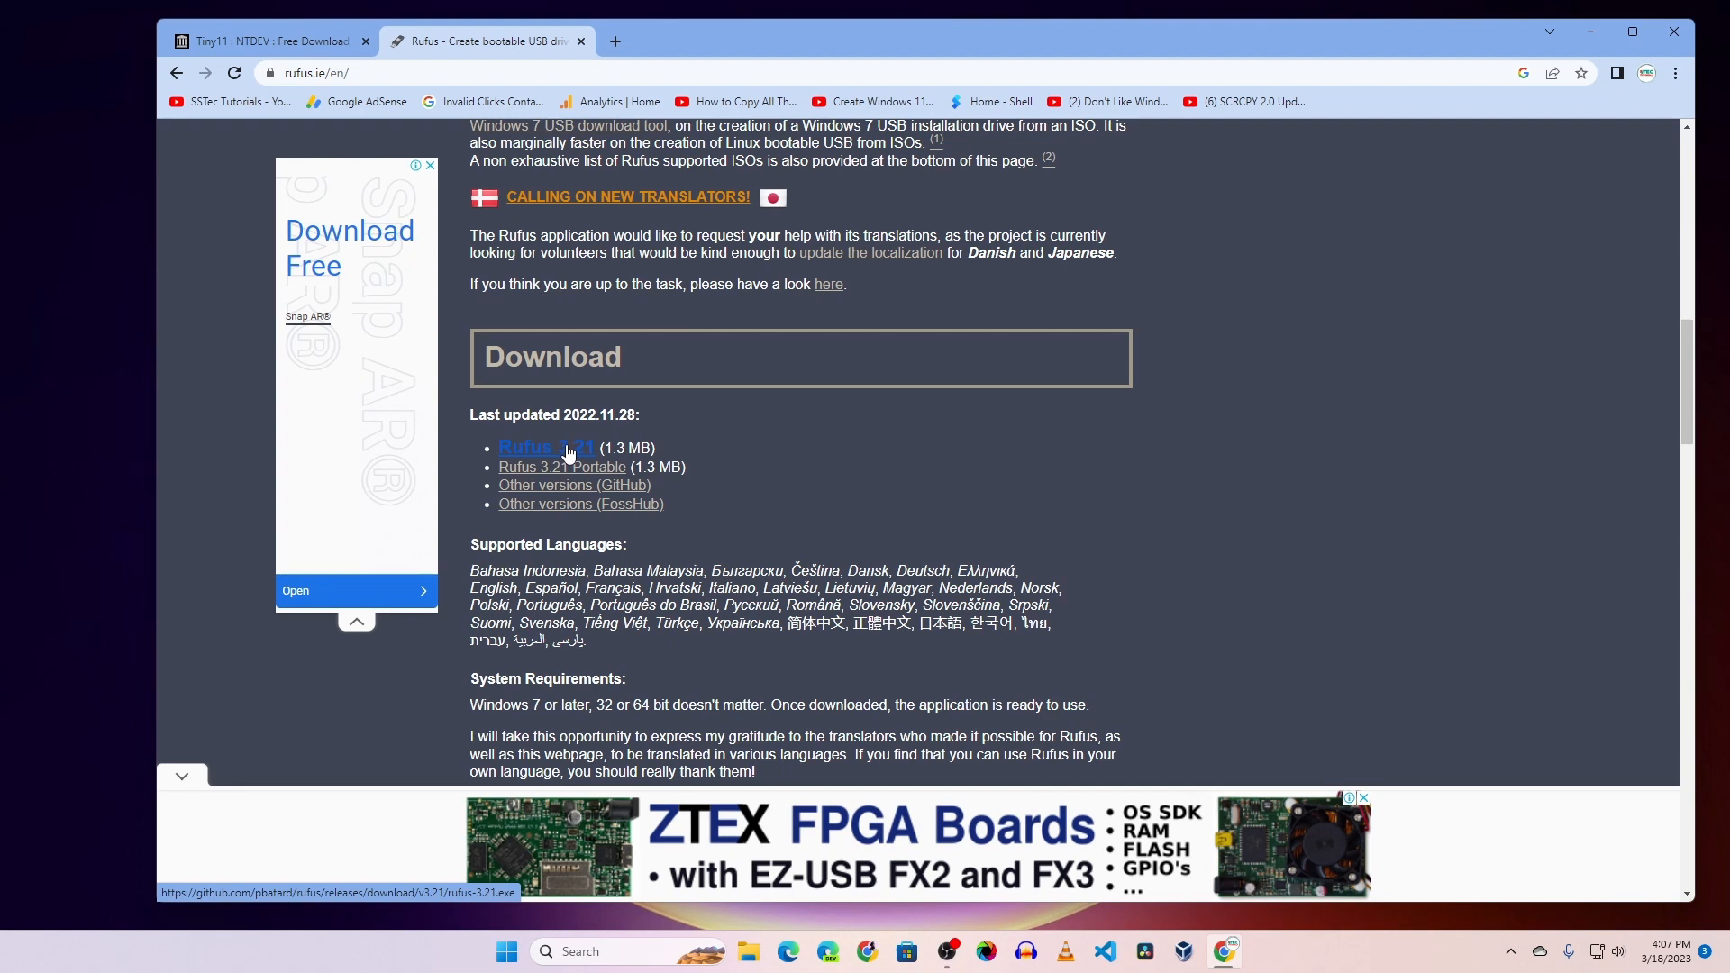
mouse_move(1455, 551)
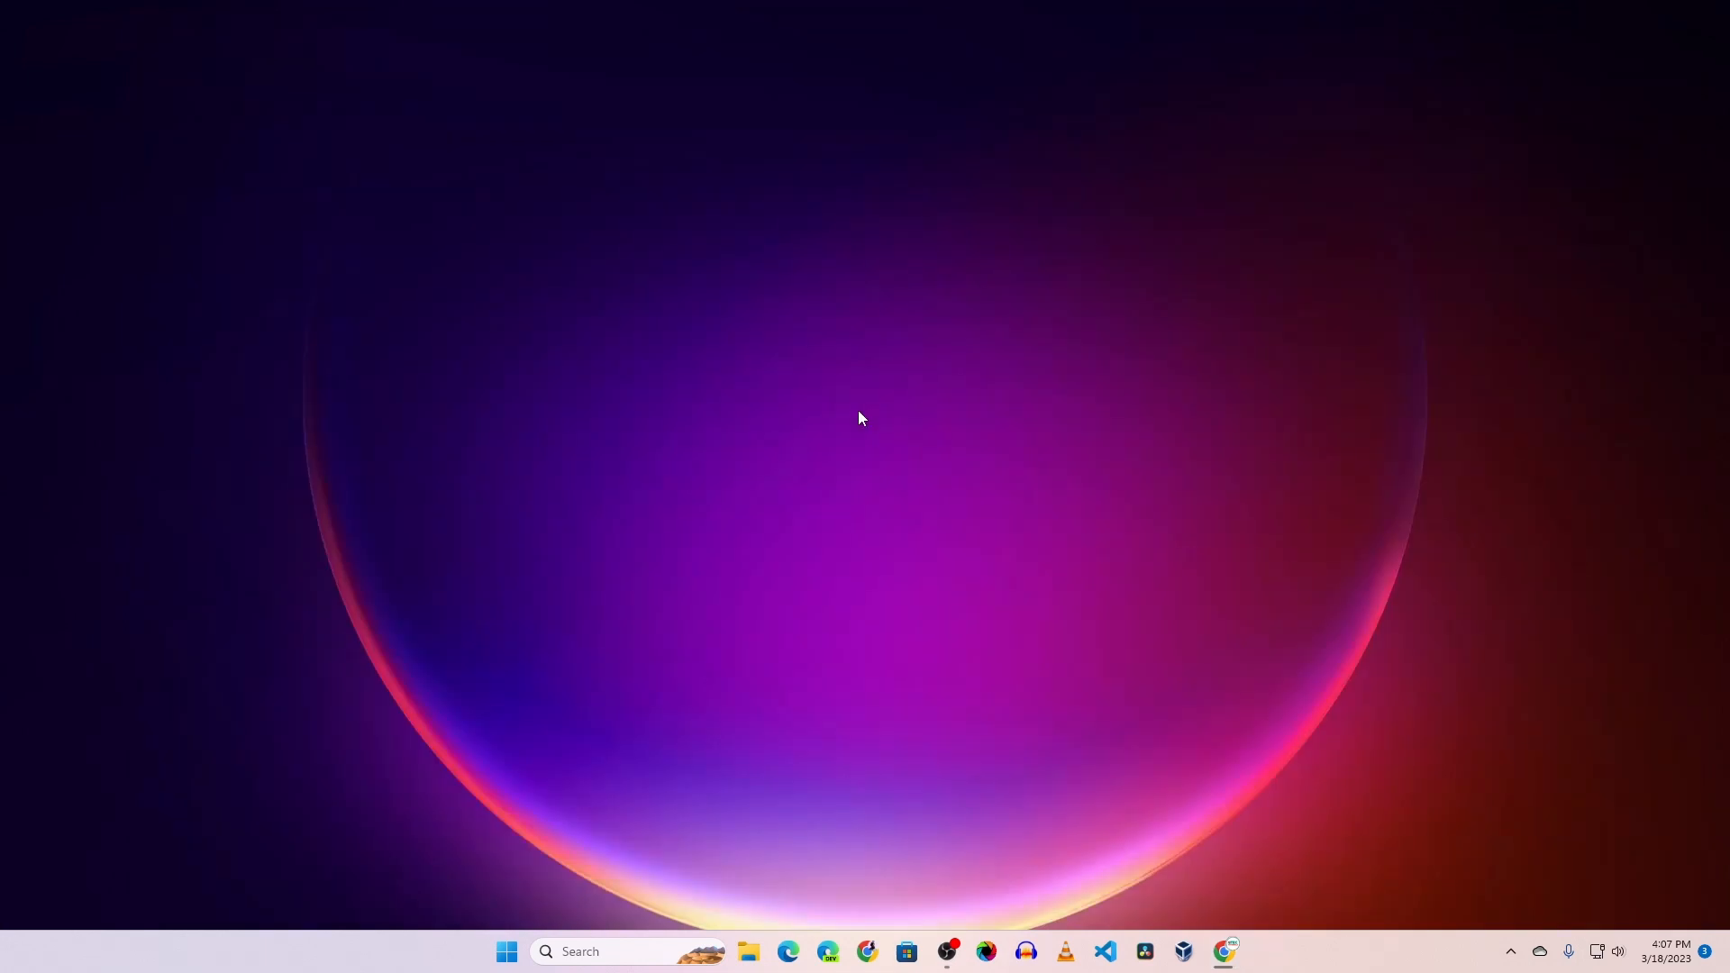
mouse_move(770, 74)
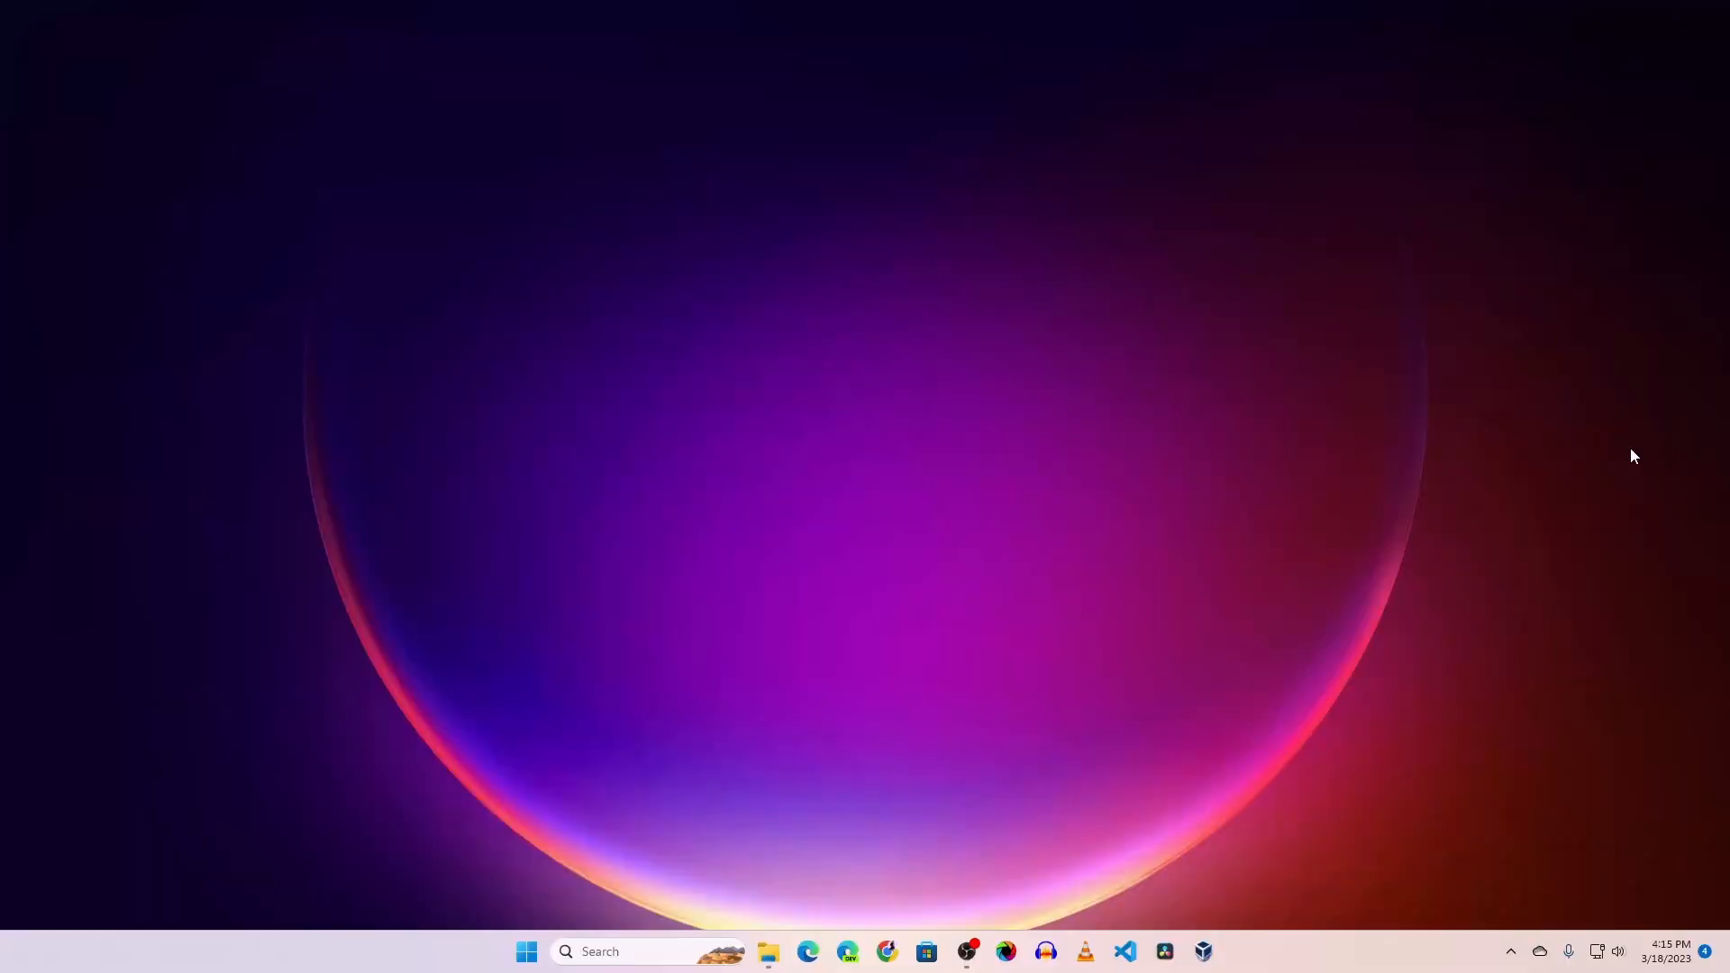
- Run rufus-3.21.exe from the Downloads folder
left_click(767, 951)
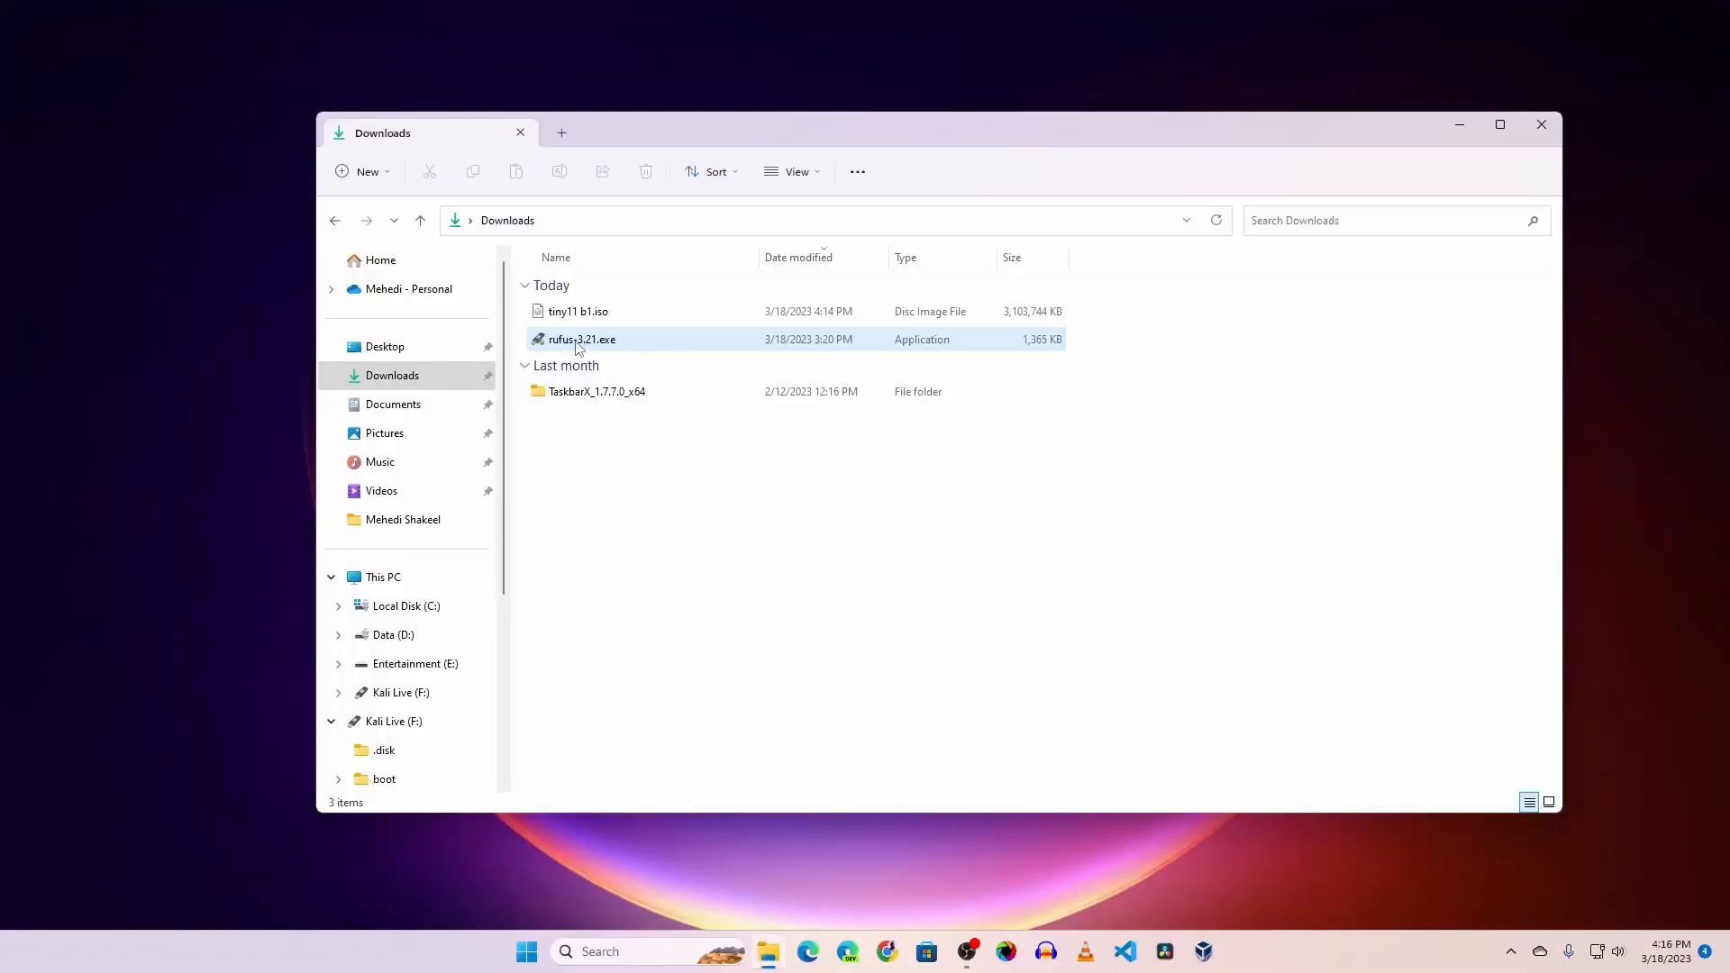
double_click(581, 339)
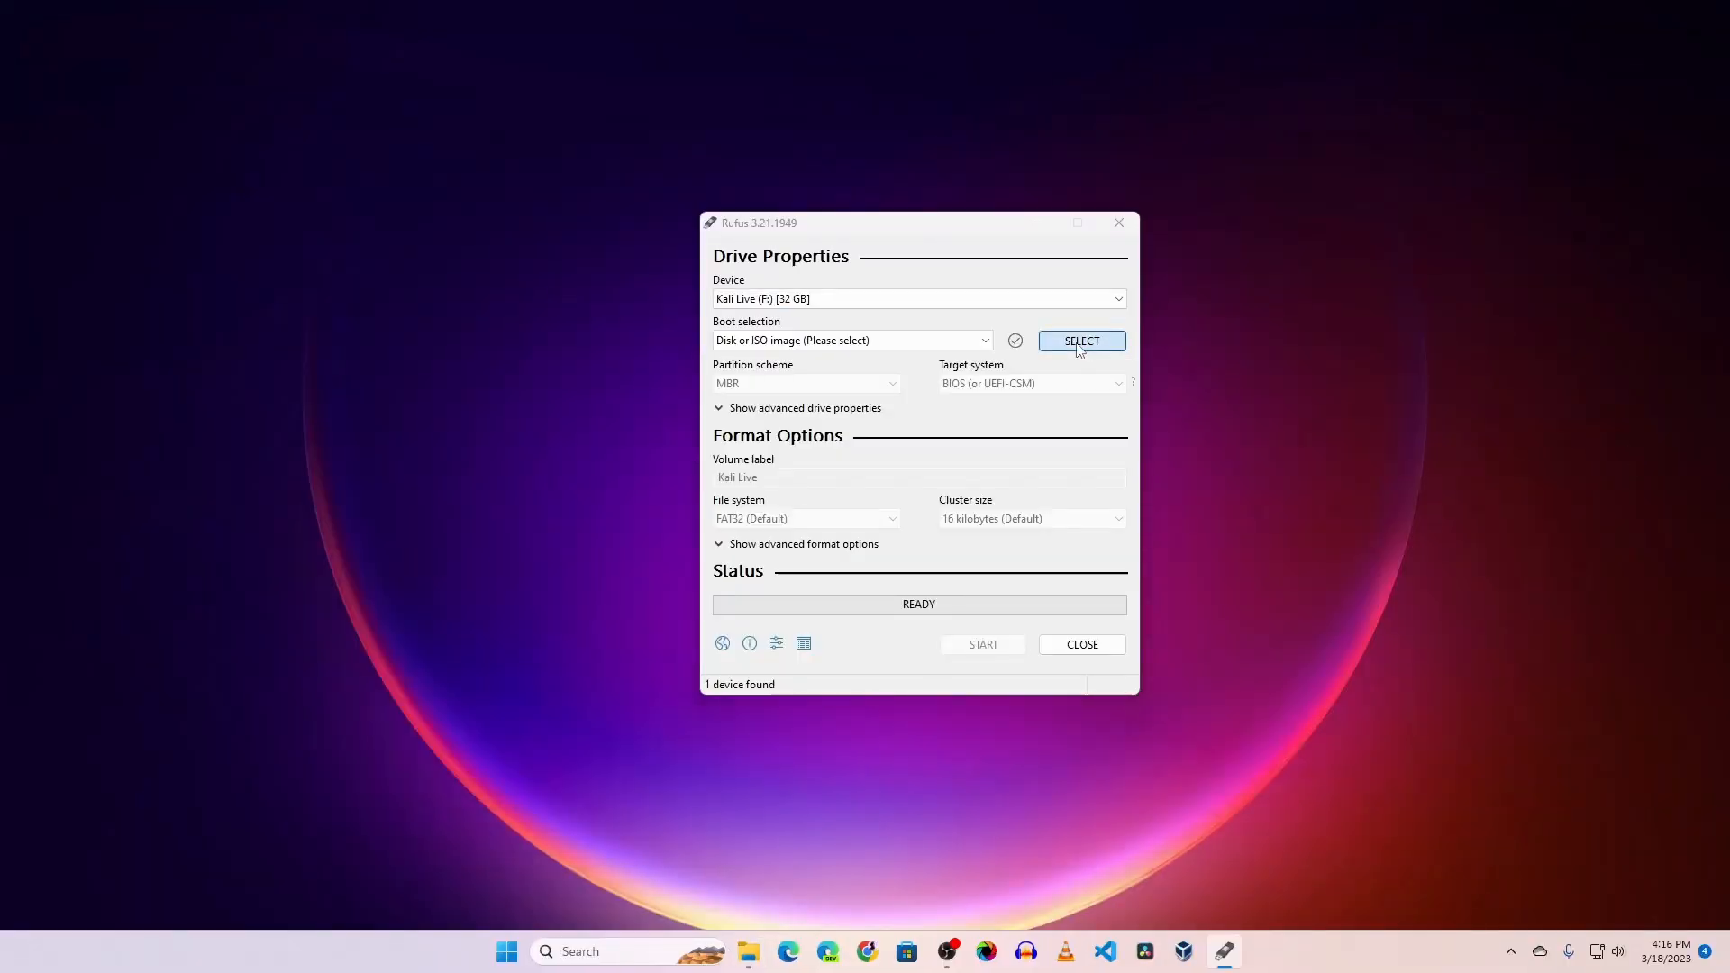
- Load tiny11 b1.iso in Rufus as Windows To Go with MBR partitioning, then start writing
left_click(1080, 339)
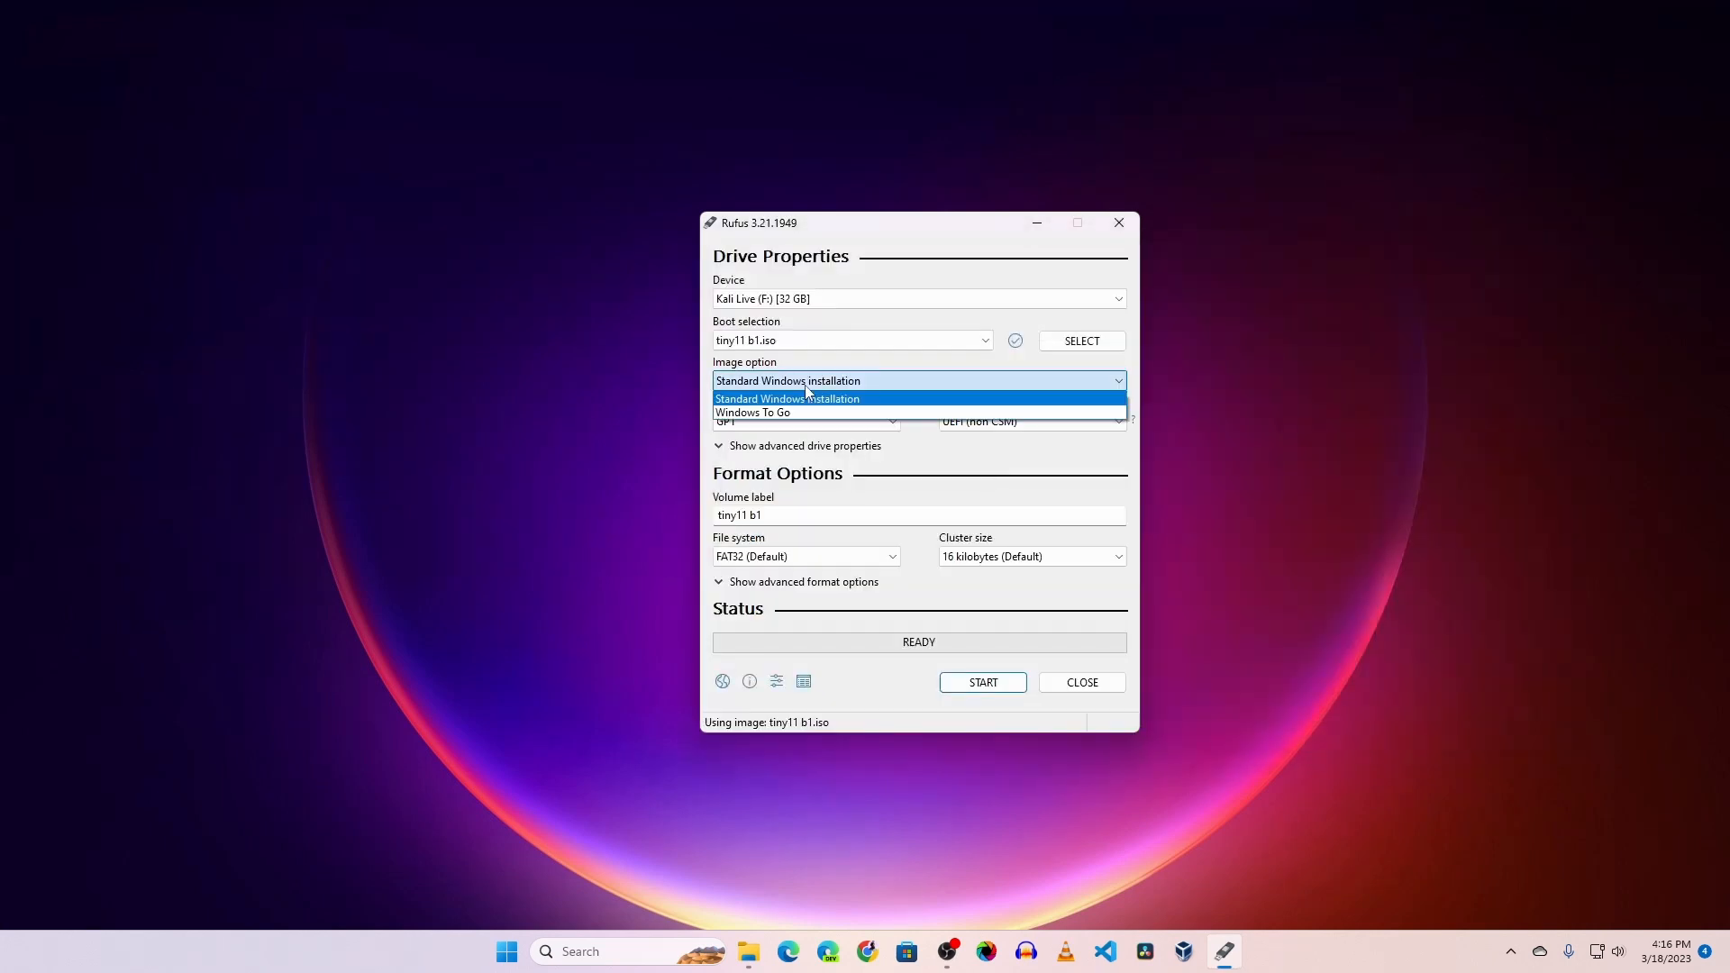
mouse_move(791, 411)
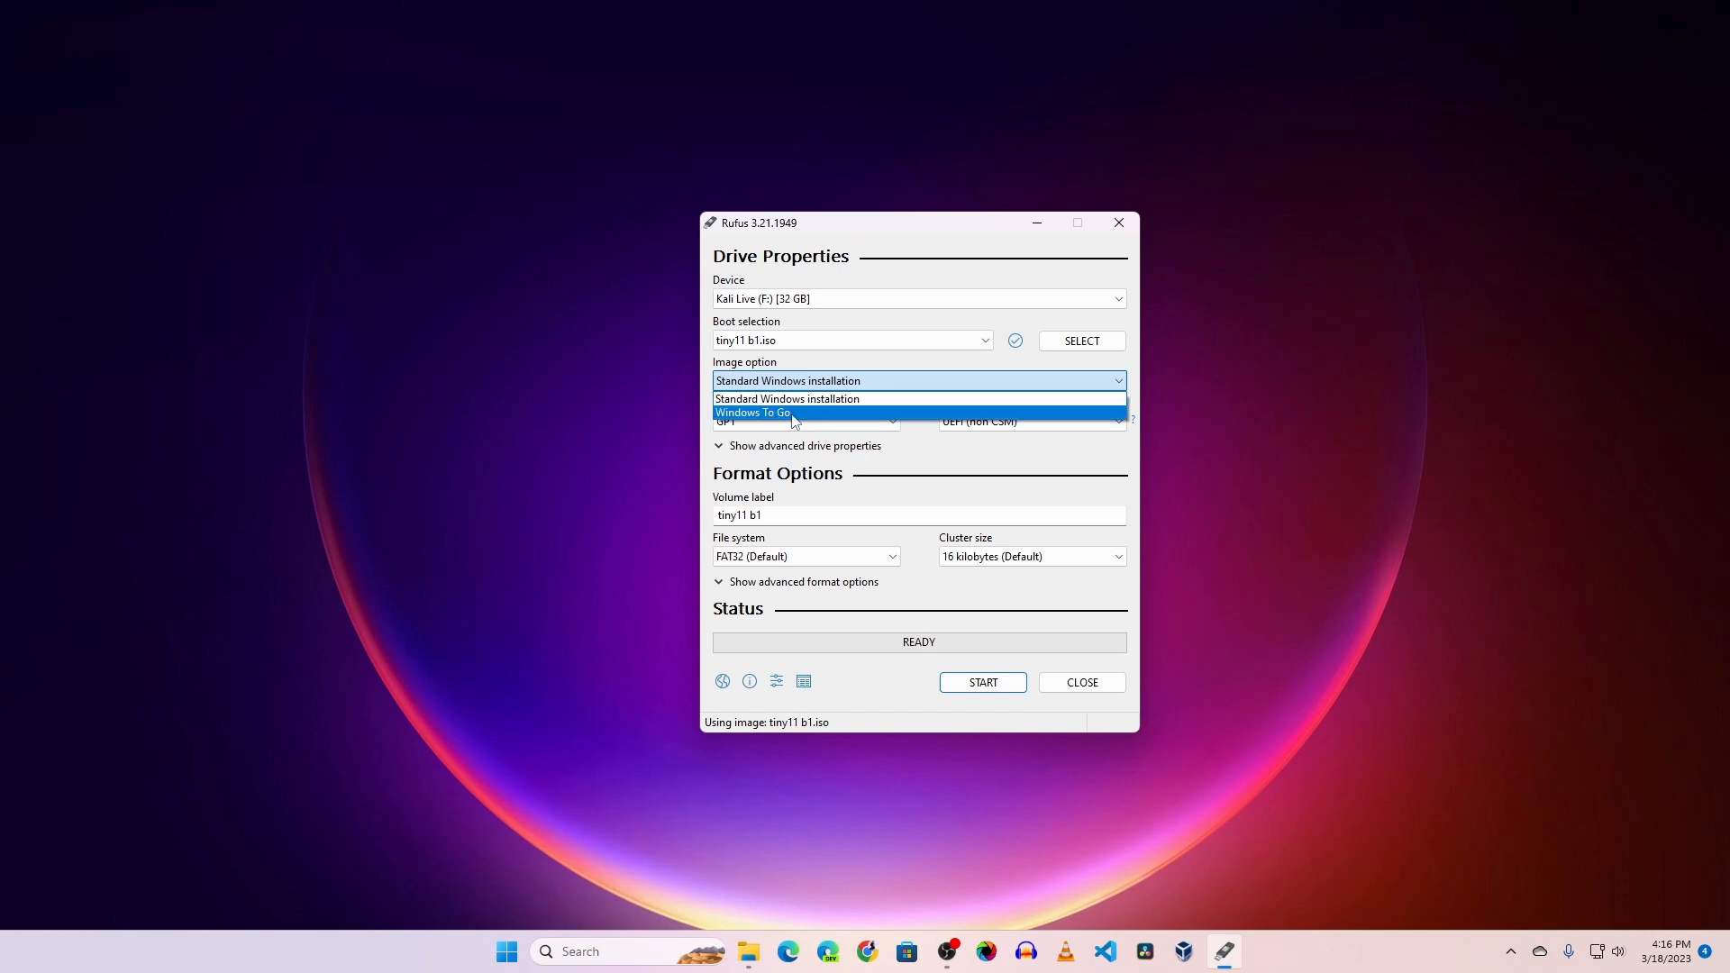
left_click(752, 412)
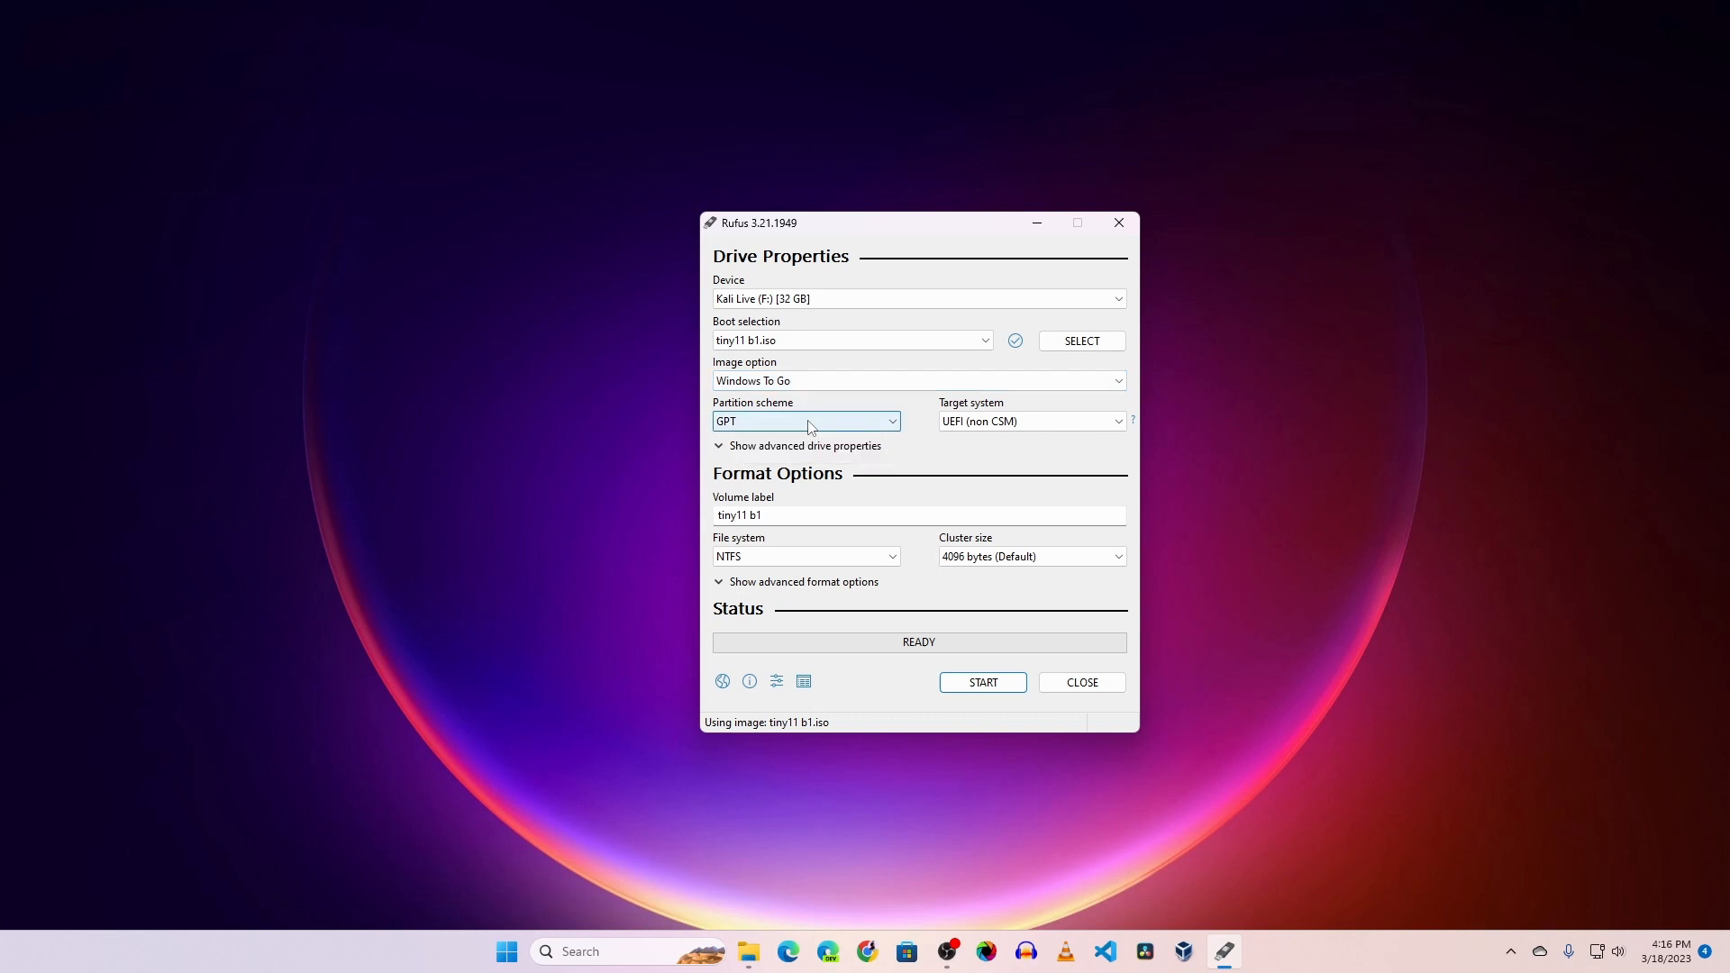
left_click(805, 421)
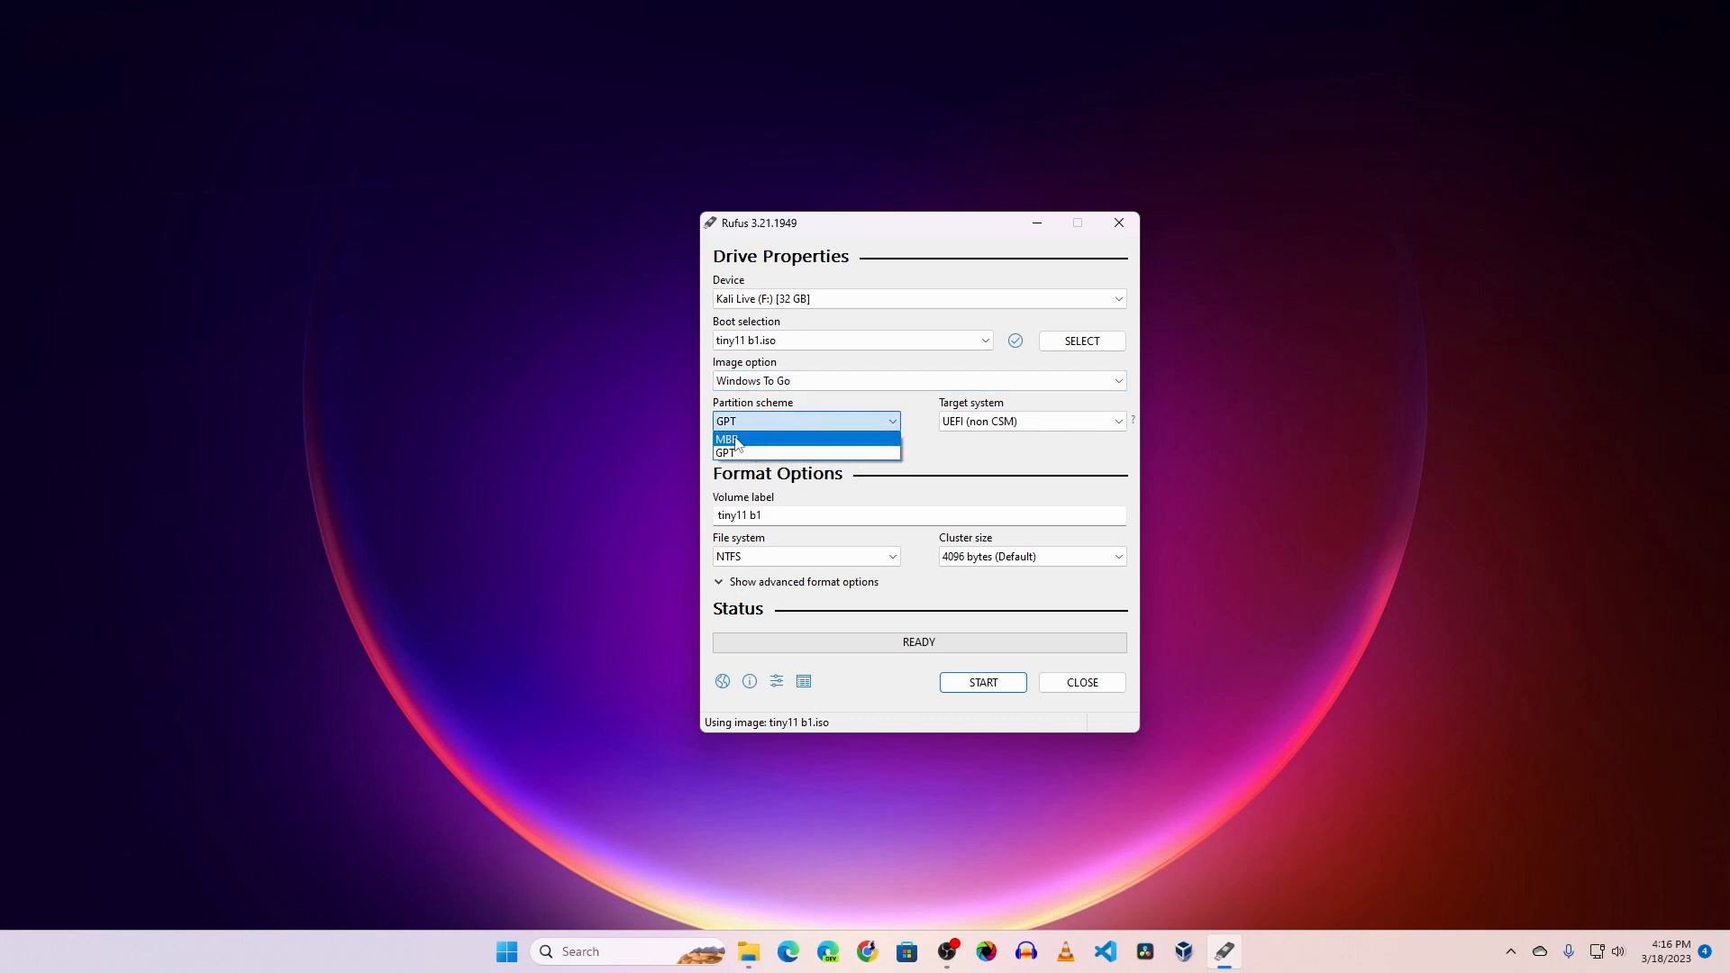
left_click(728, 439)
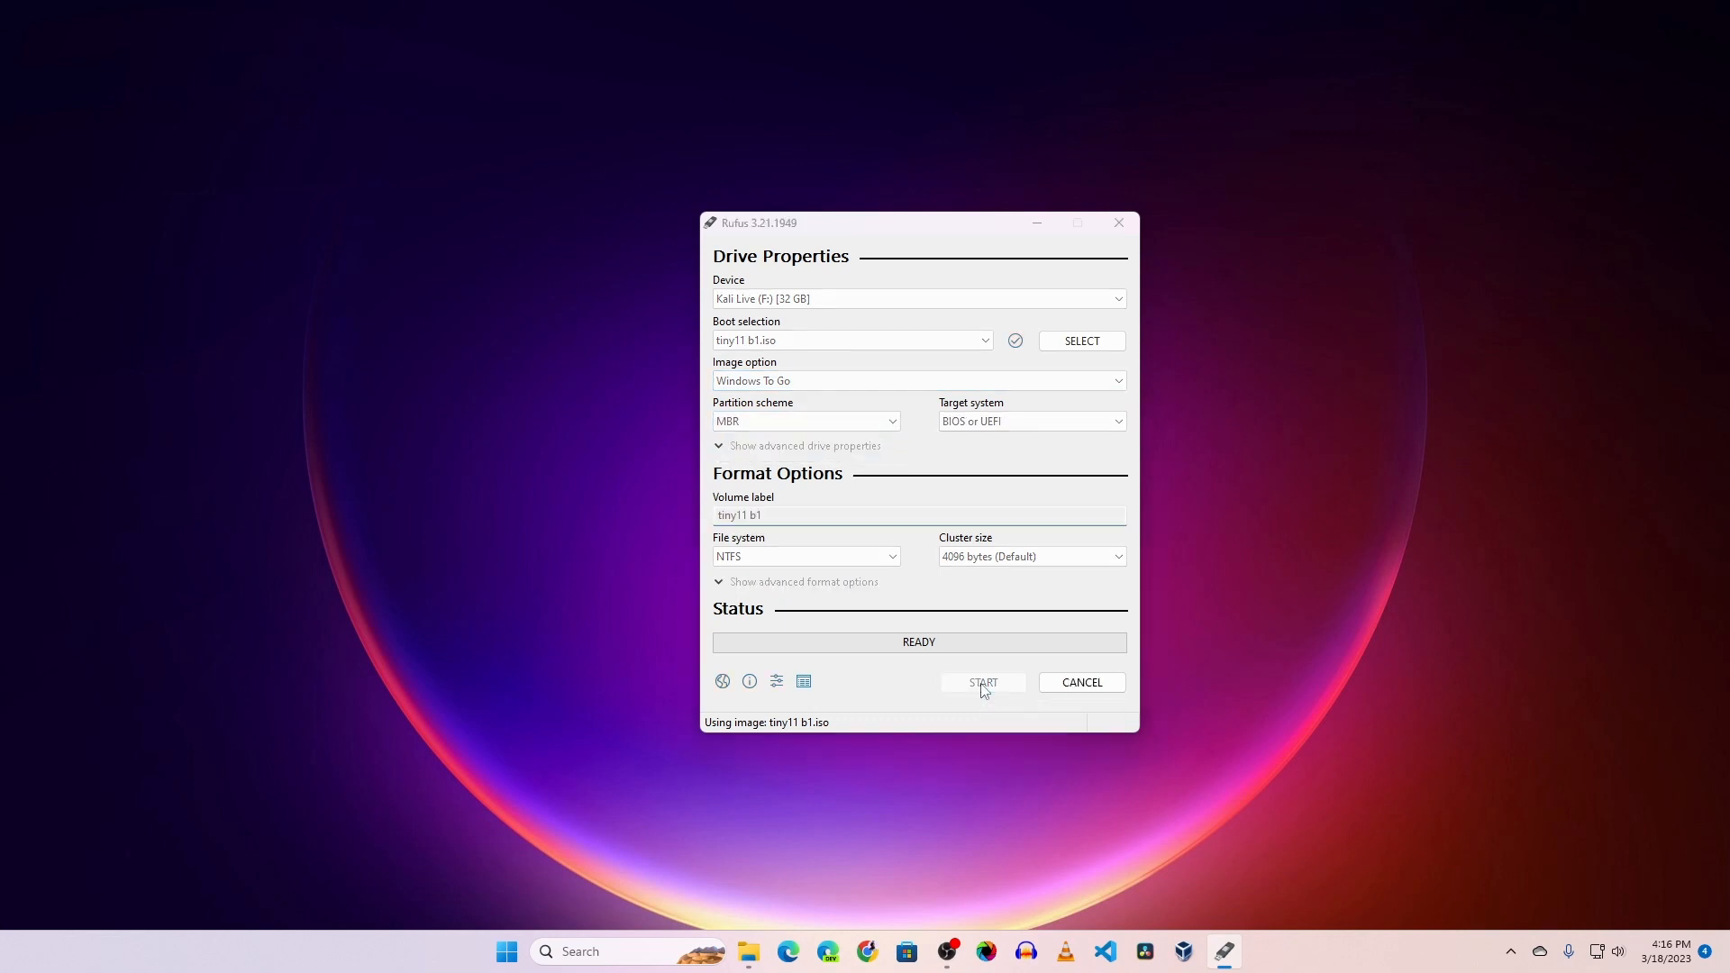
left_click(981, 683)
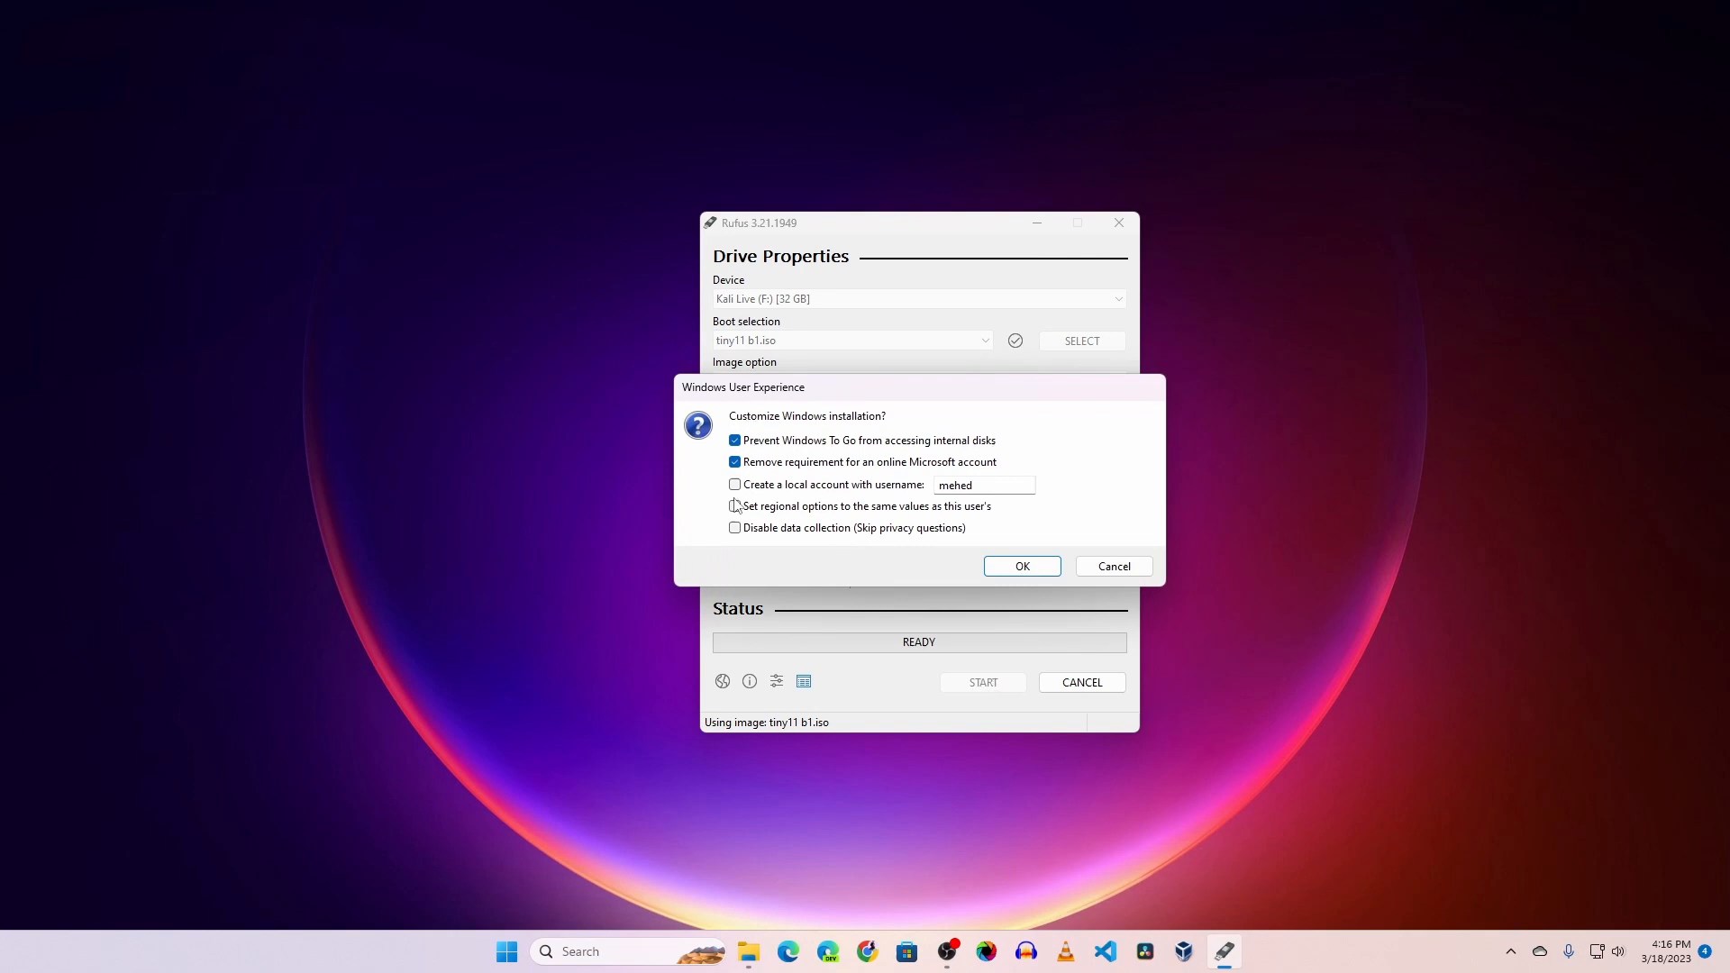
- Confirm the Windows User Experience dialog with its default checkboxes
left_click(1019, 566)
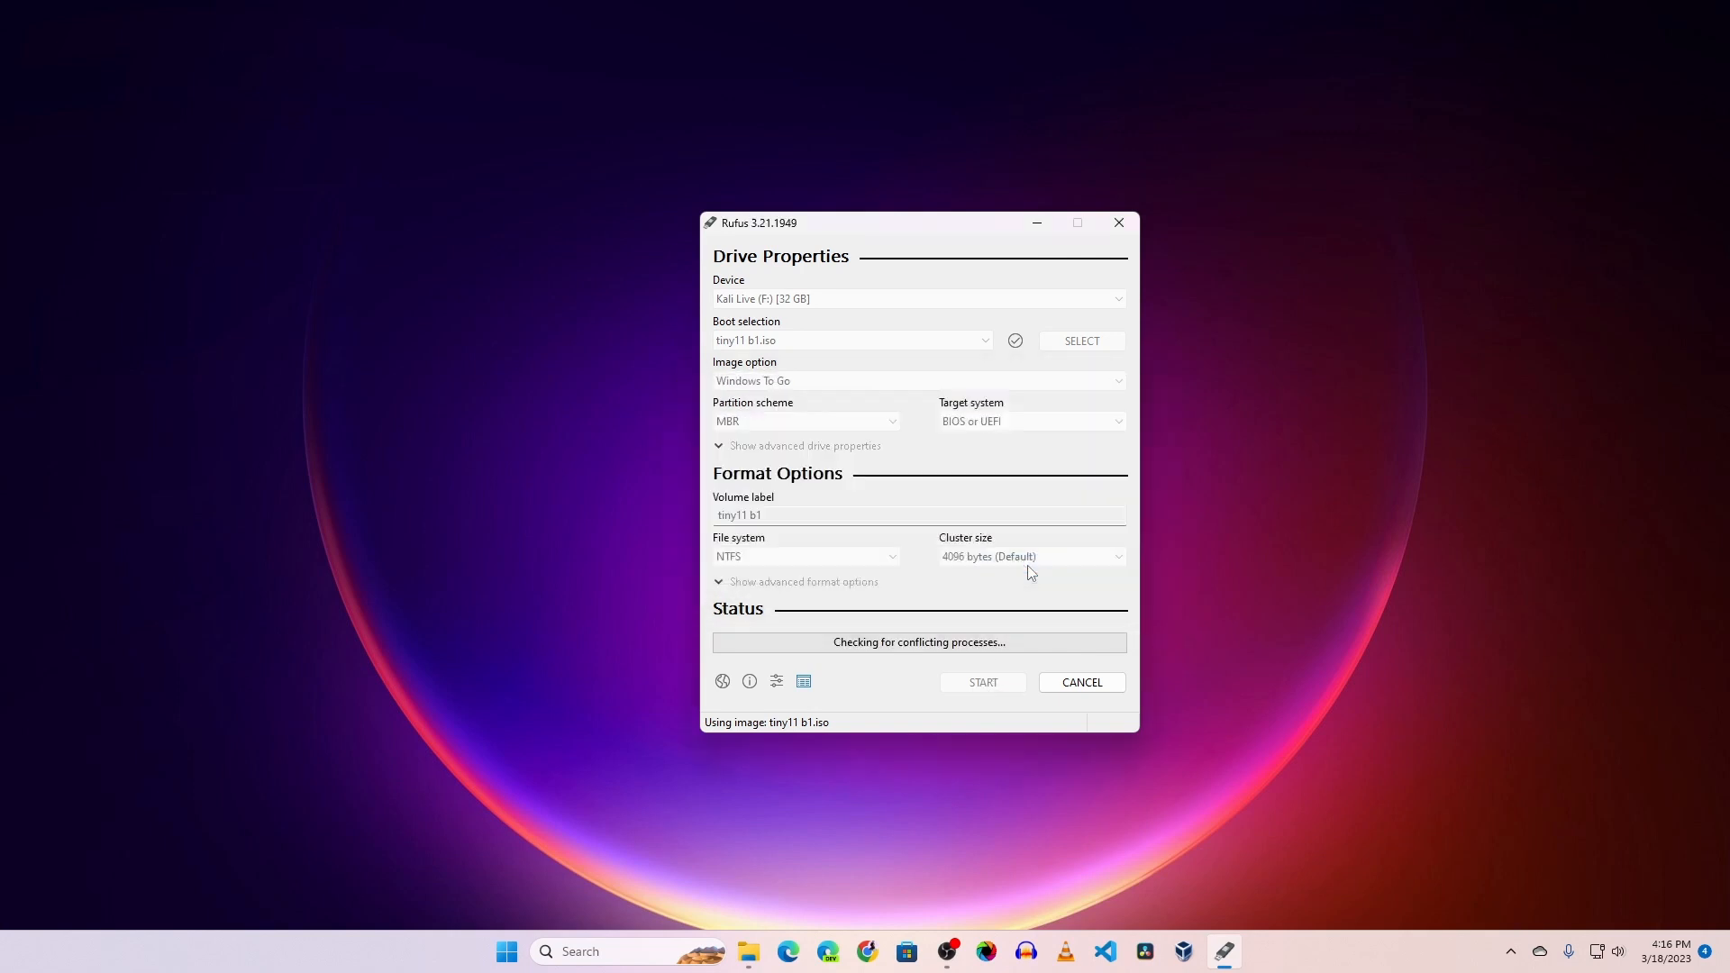
mouse_move(803, 681)
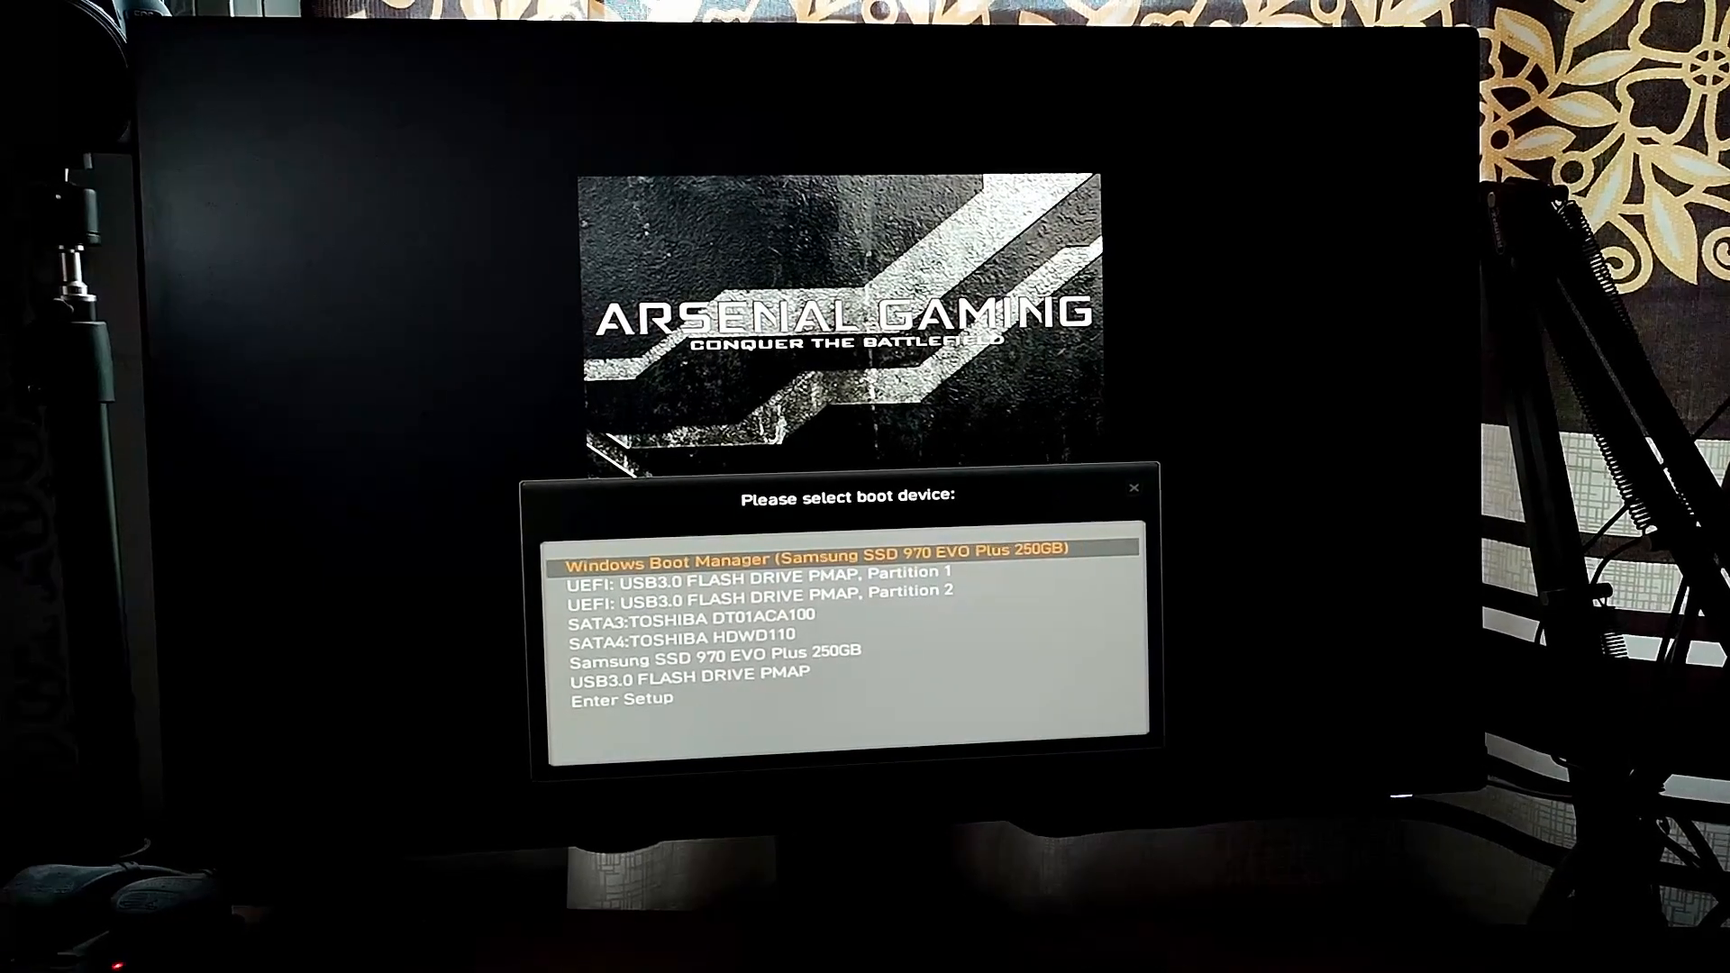
- Select the USB3.0 FLASH DRIVE entry in the boot device menu
key("Down")
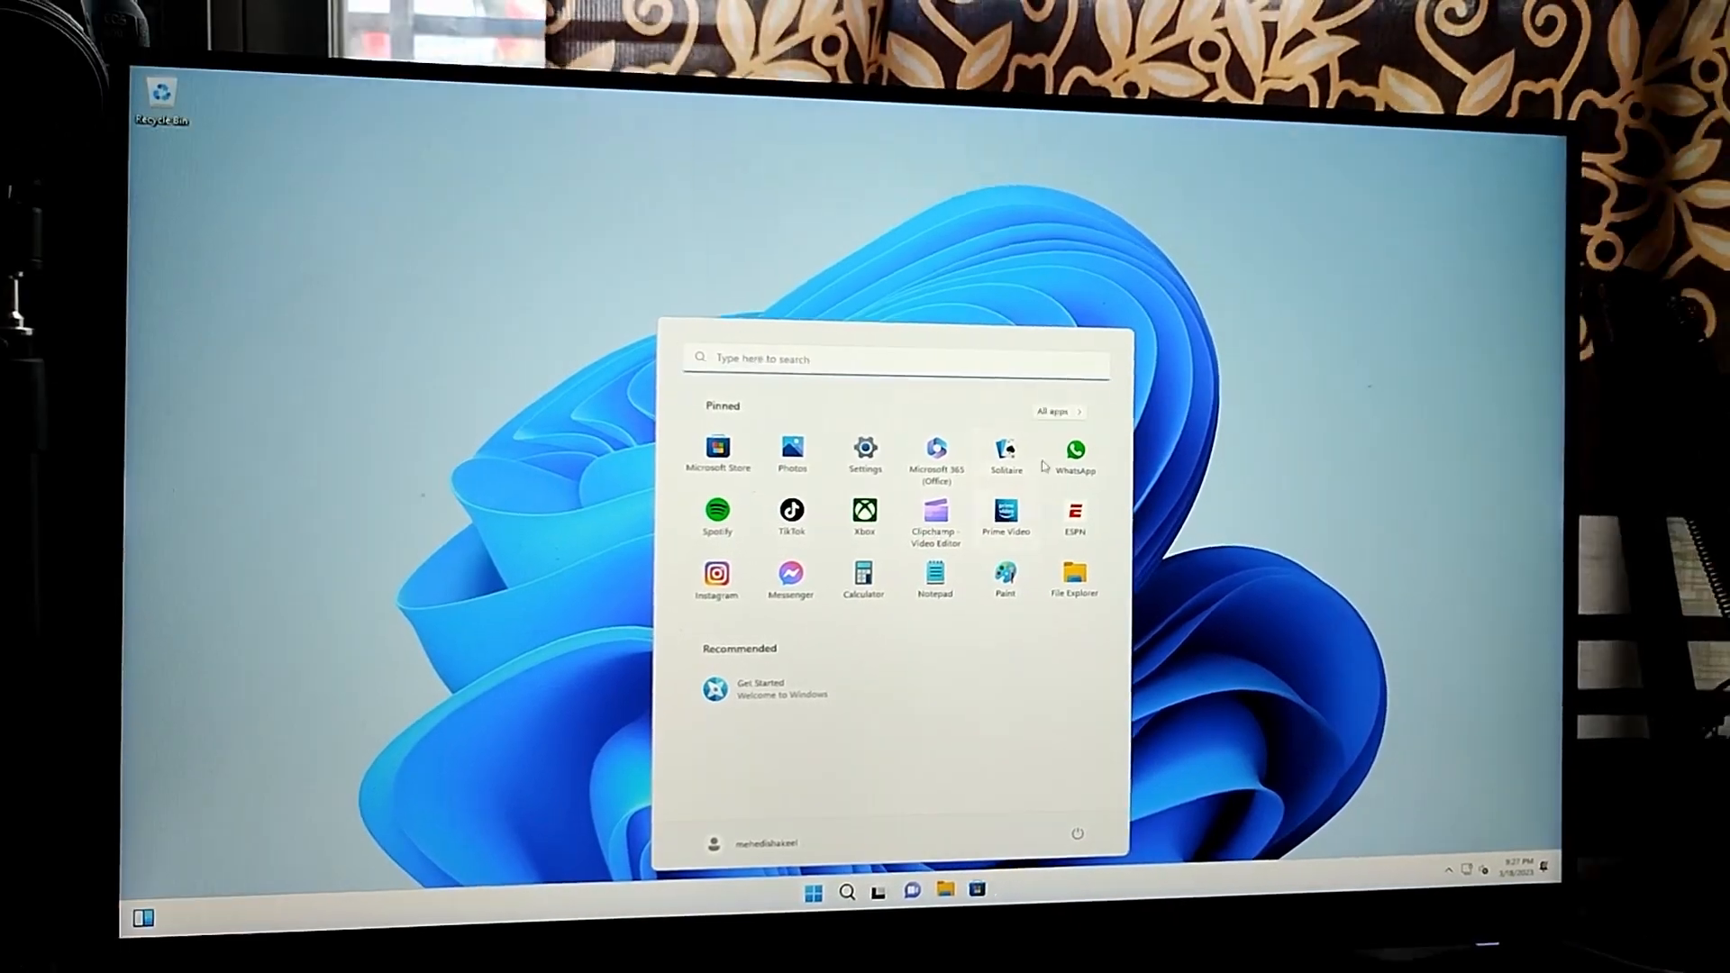
- Show All apps in the Start menu and scroll down to Settings and Terminal
left_click(1054, 411)
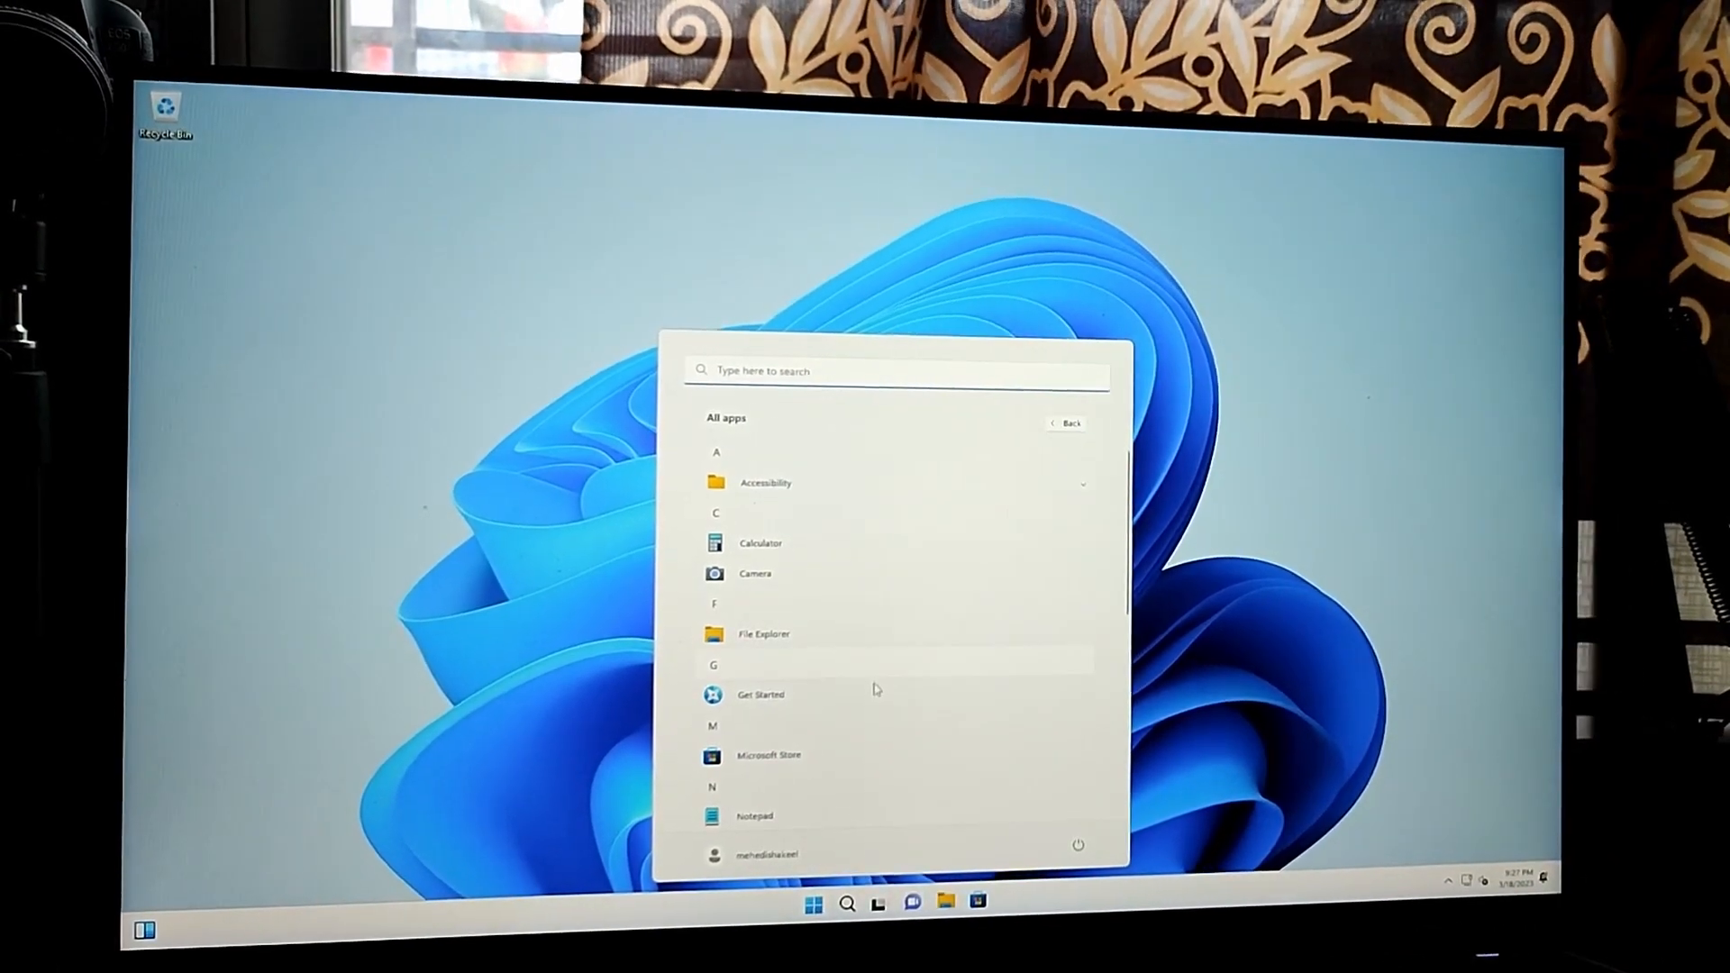
scroll("down", 3)
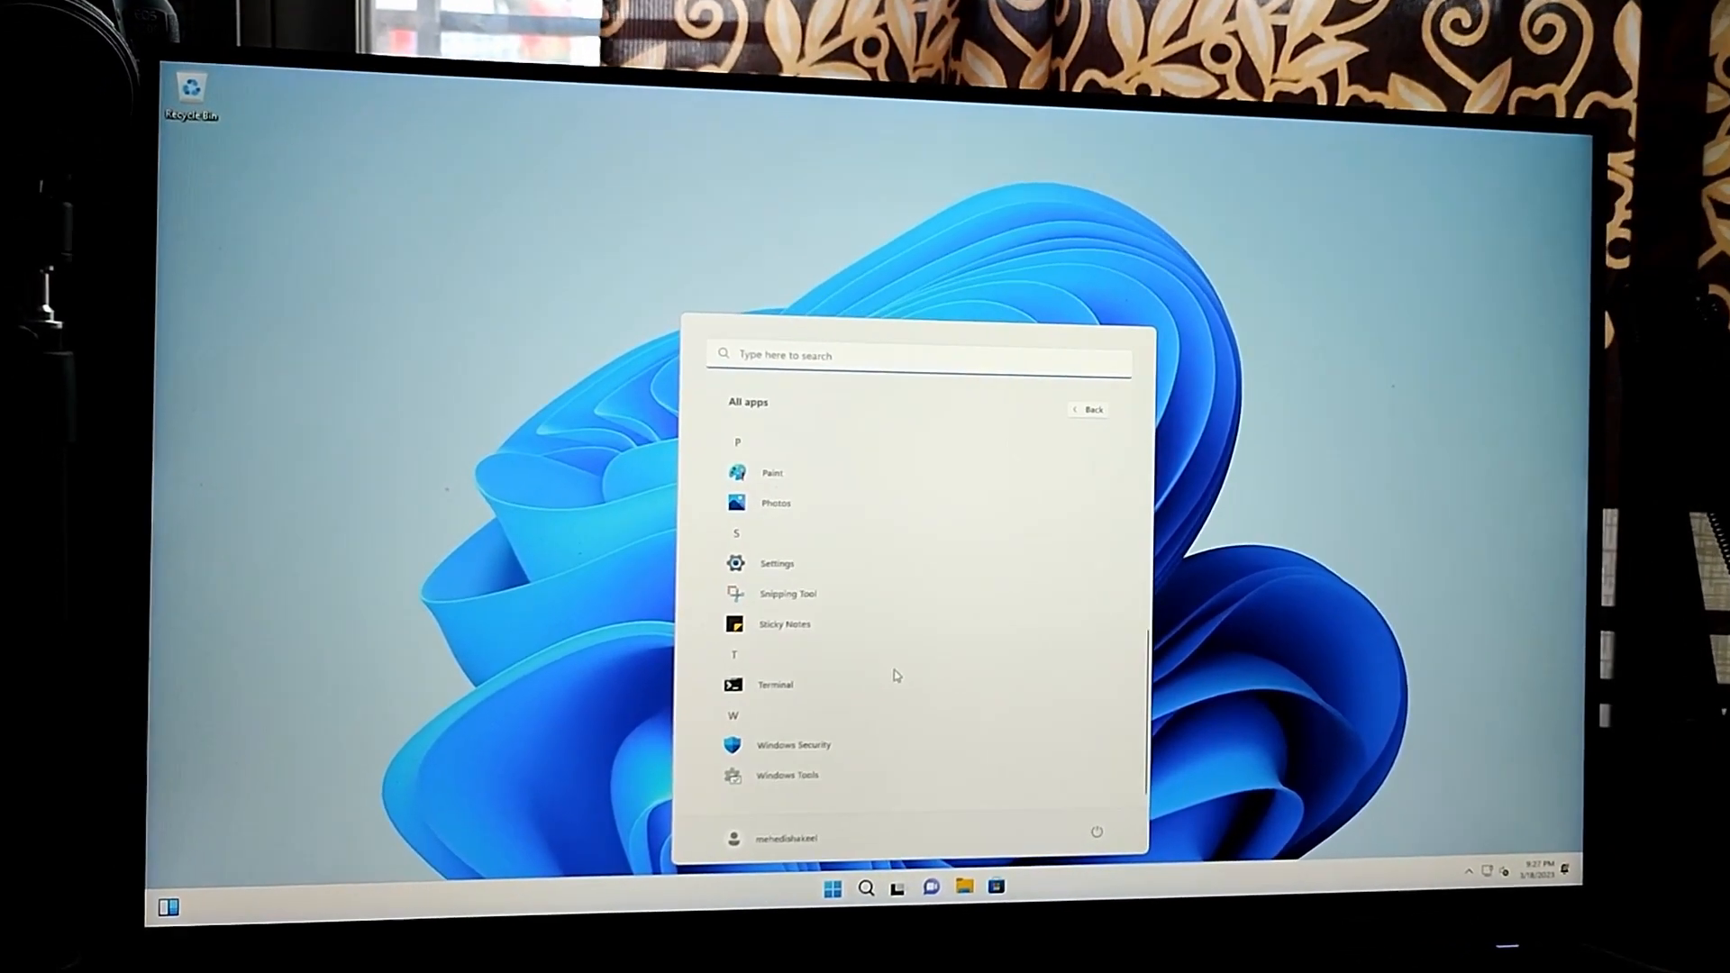